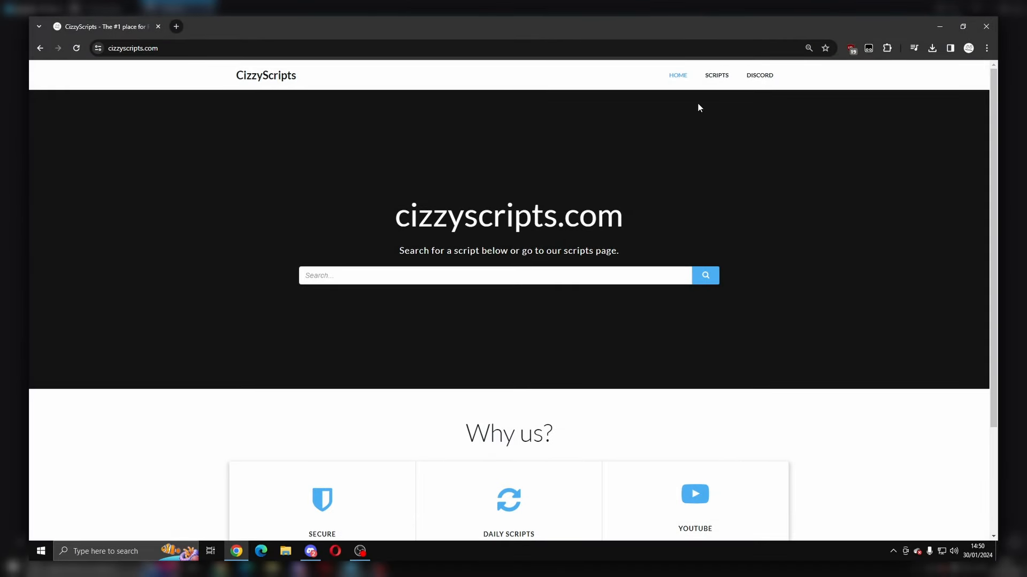
# Step: Go from the cizzyscripts home page to its full game scripts listing
pyautogui.click(716, 75)
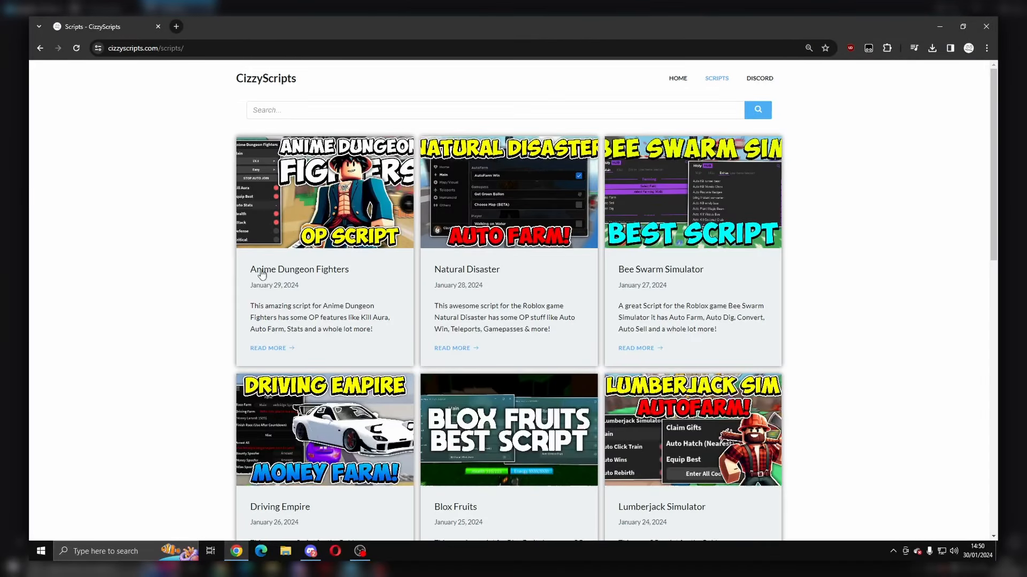
pyautogui.click(299, 270)
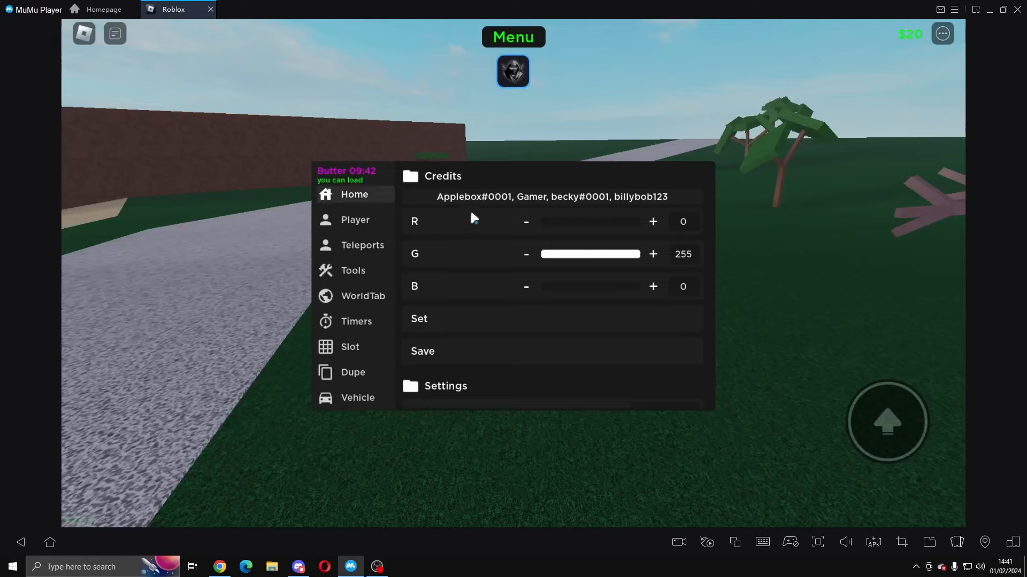
pyautogui.moveTo(377, 209)
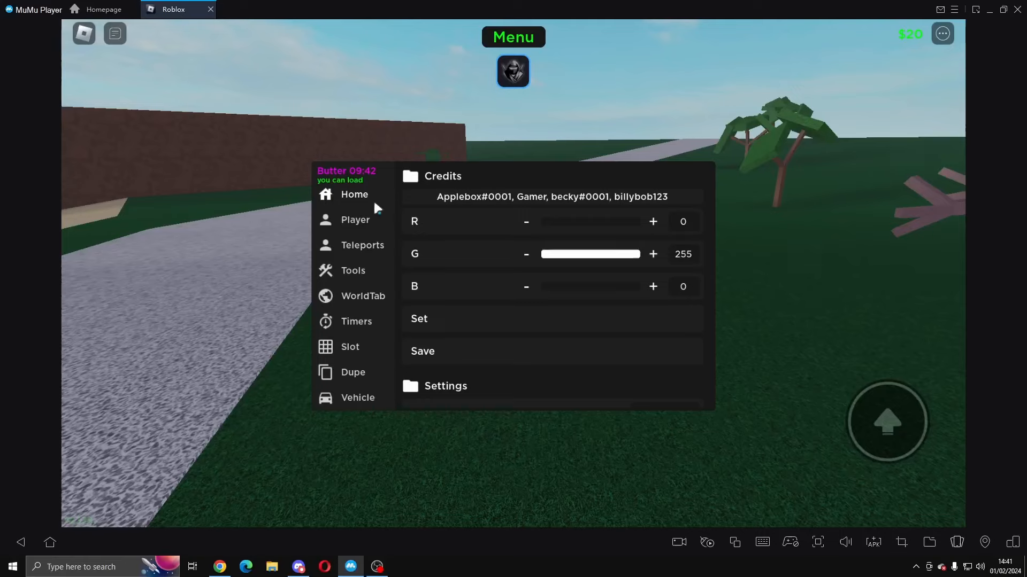
pyautogui.moveTo(478, 274)
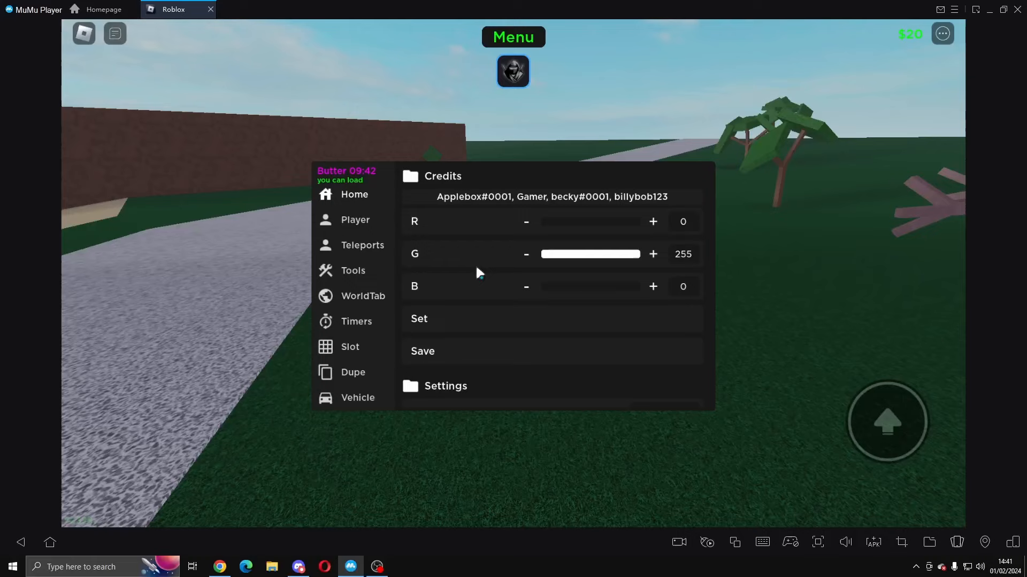
pyautogui.moveTo(453, 205)
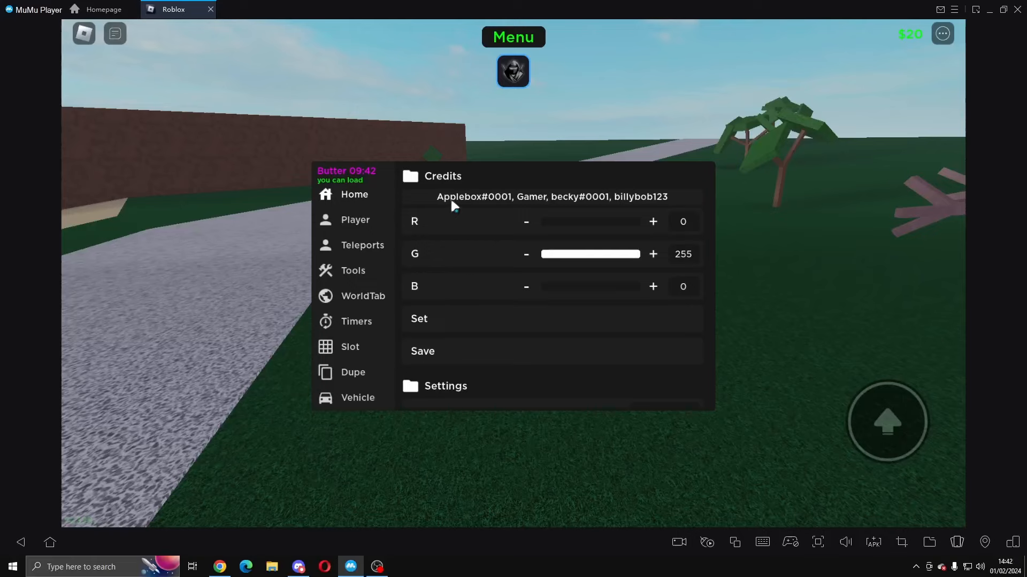
pyautogui.moveTo(556, 208)
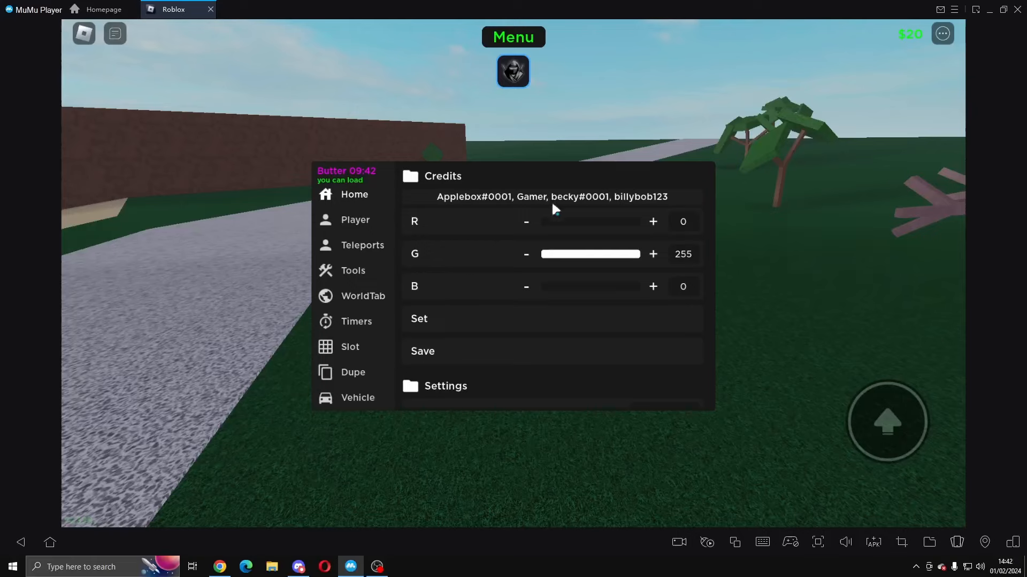
pyautogui.moveTo(469, 259)
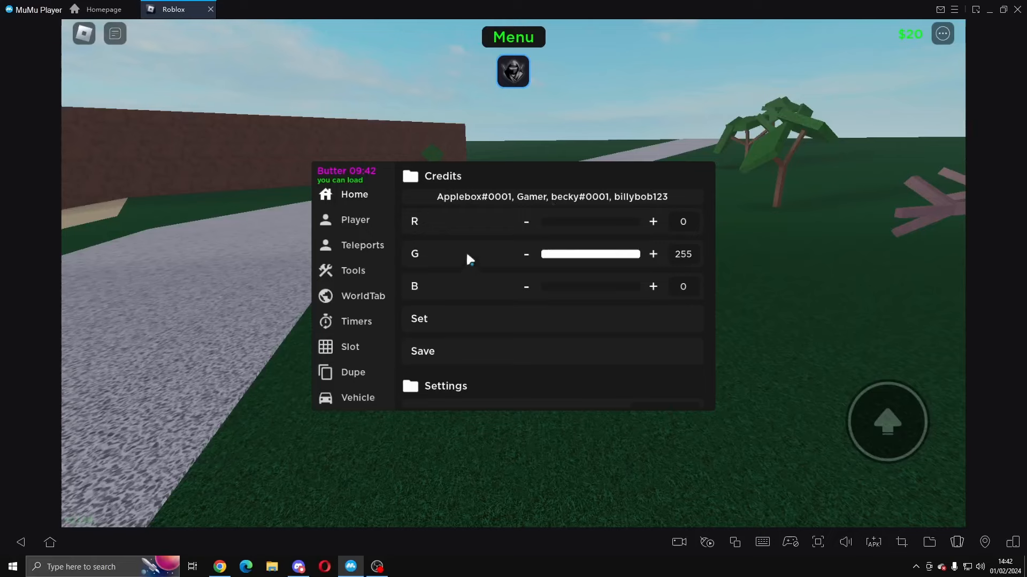
pyautogui.moveTo(529, 260)
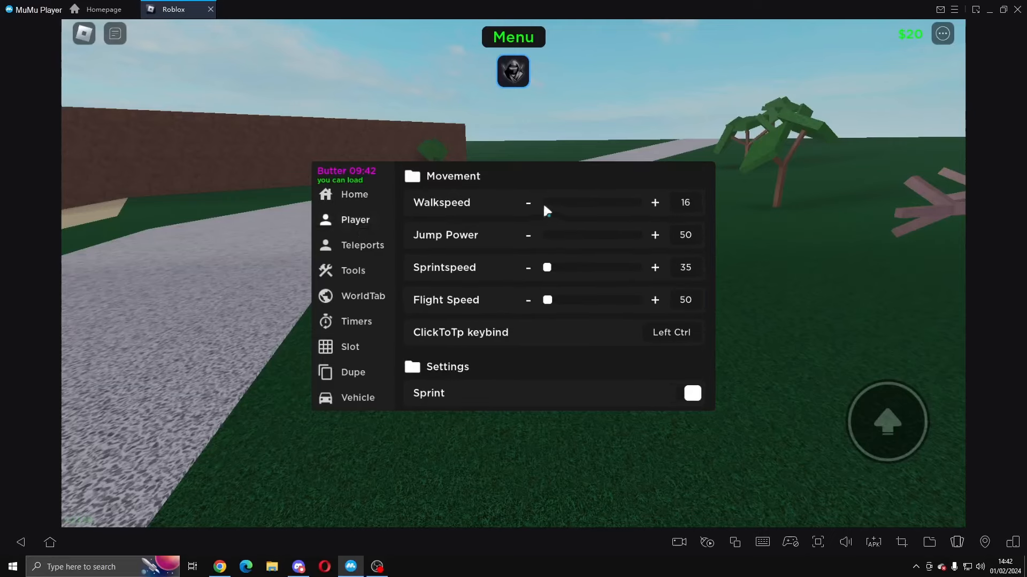
pyautogui.moveTo(562, 208)
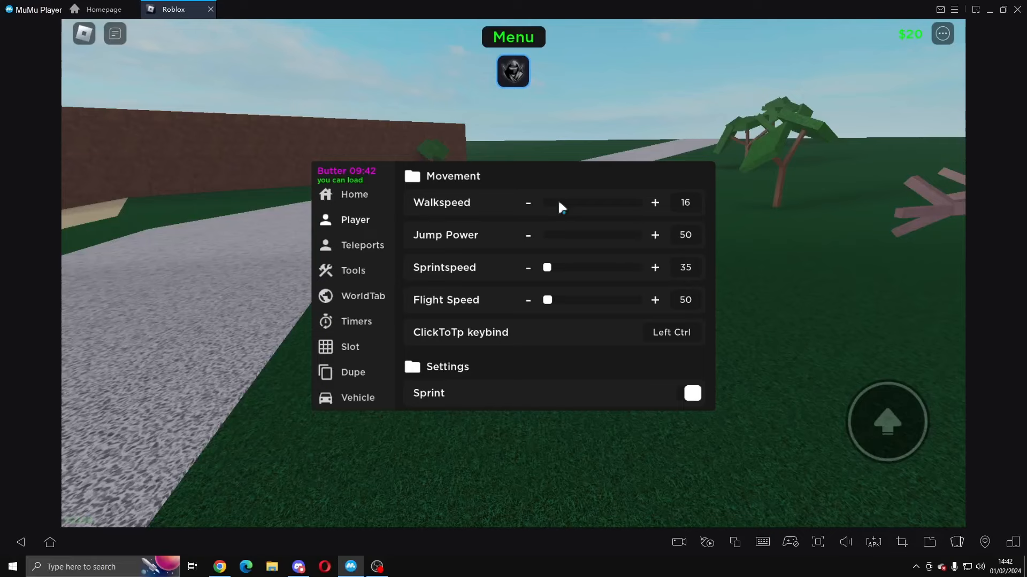
pyautogui.moveTo(481, 349)
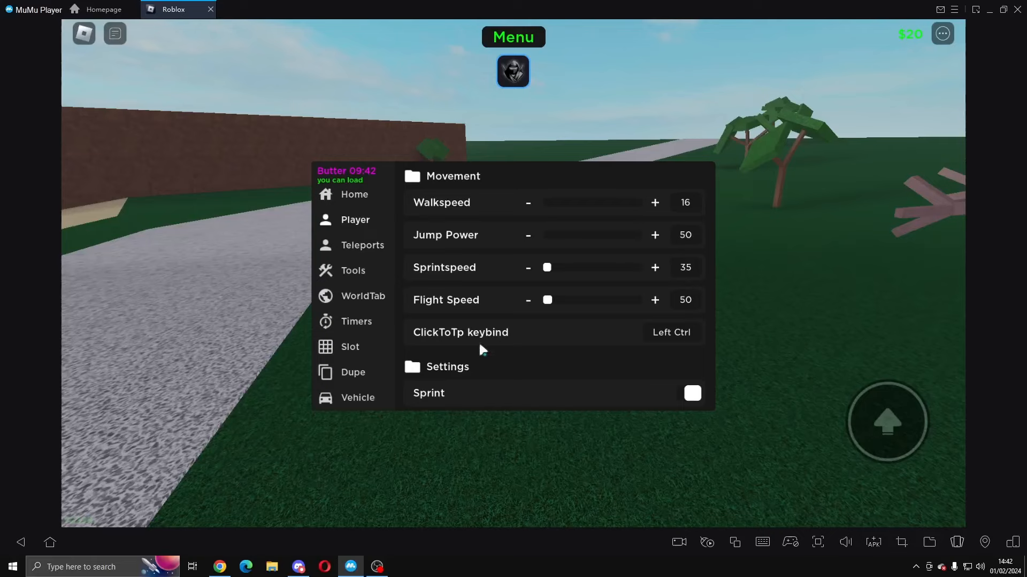
pyautogui.moveTo(517, 332)
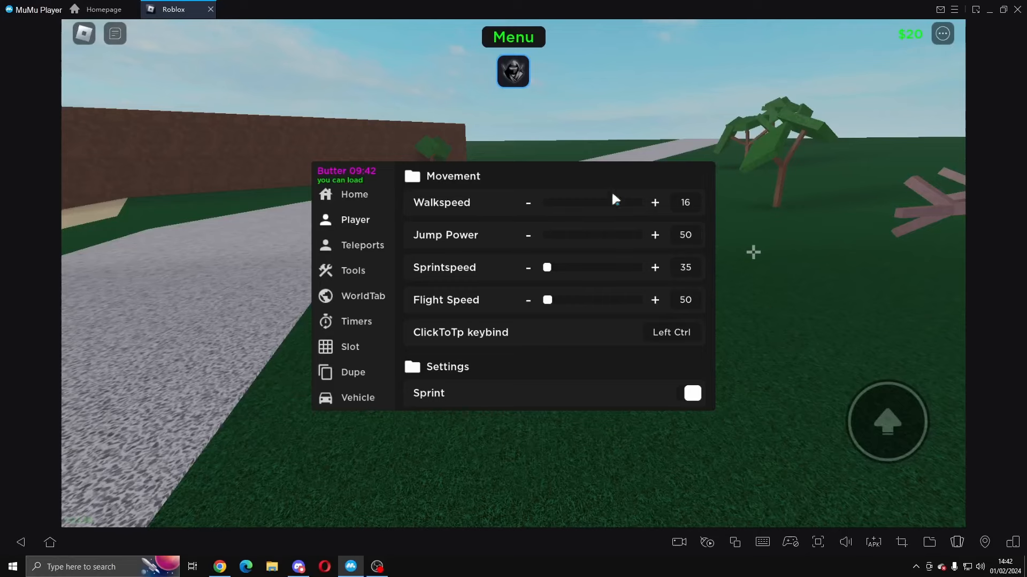
# Step: Scroll the Player tab through flight, infinite jump, noclip, anti AFK, light down to Safe death
pyautogui.scroll(-3)
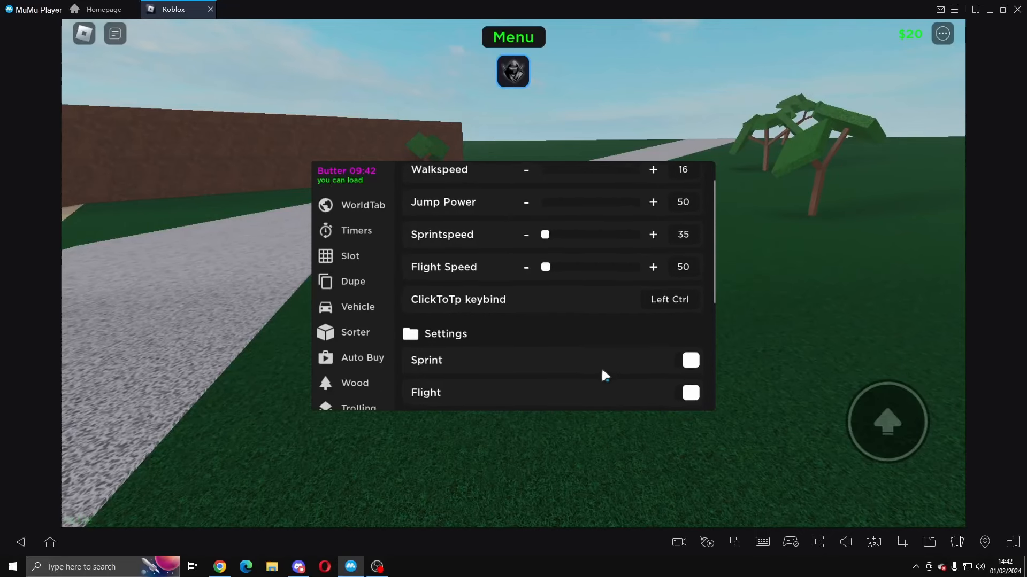
pyautogui.scroll(-3)
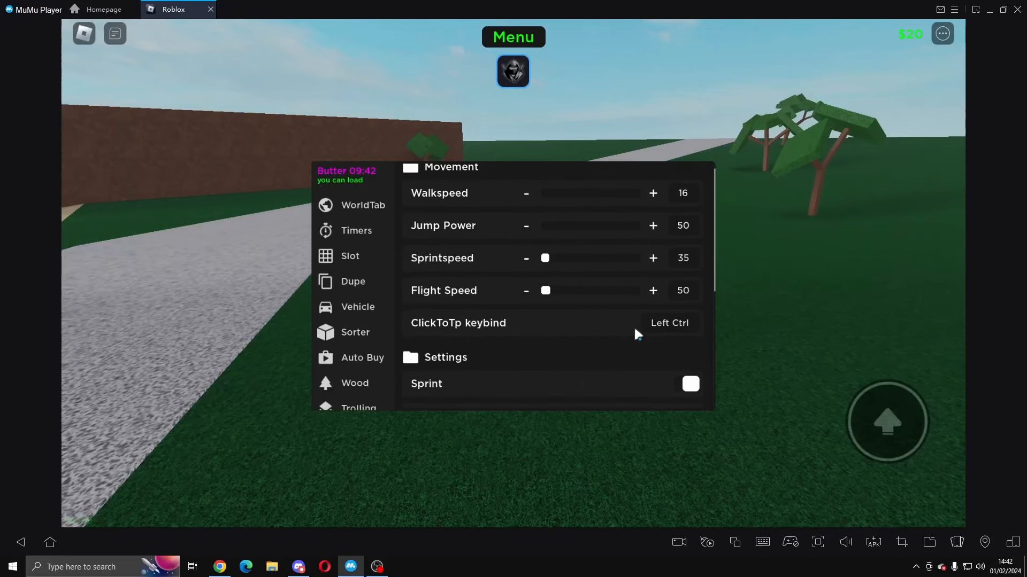
pyautogui.scroll(-3)
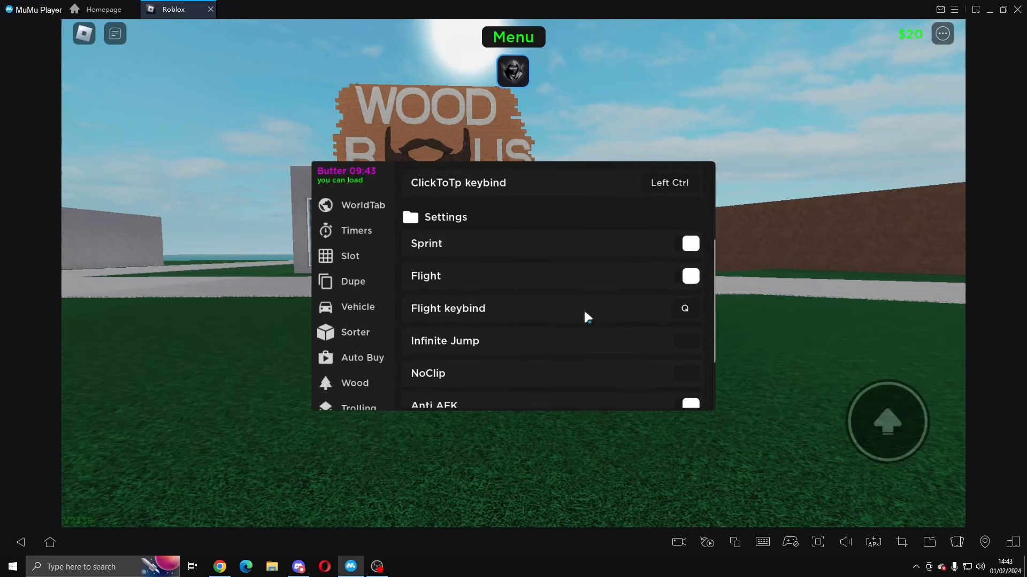
pyautogui.scroll(-3)
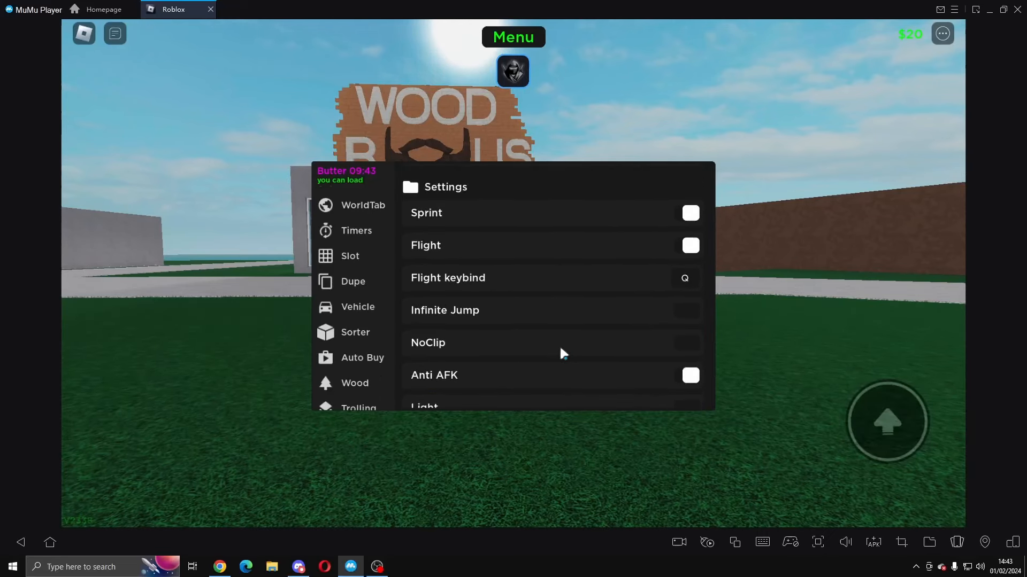
pyautogui.scroll(-3)
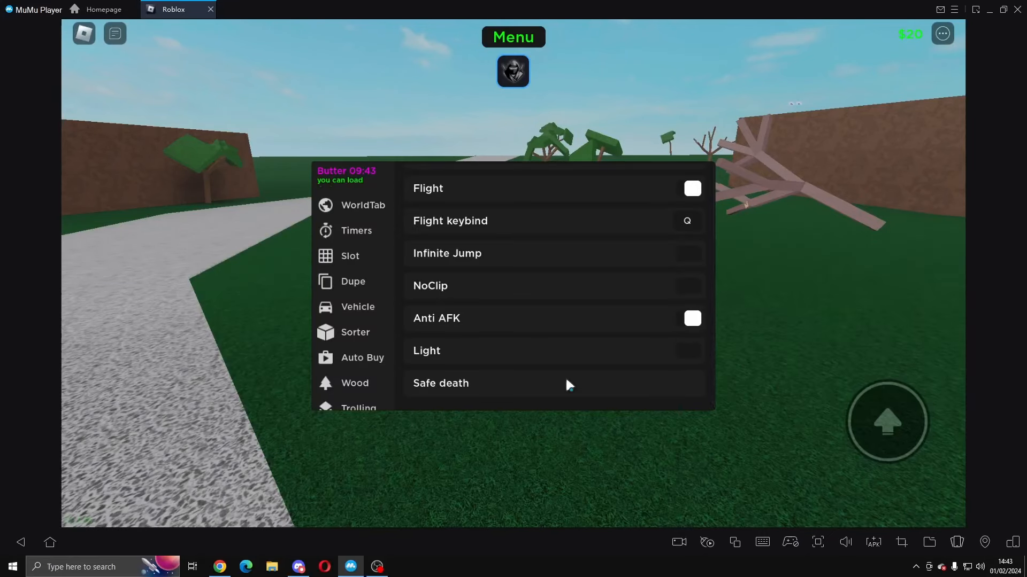
pyautogui.moveTo(484, 327)
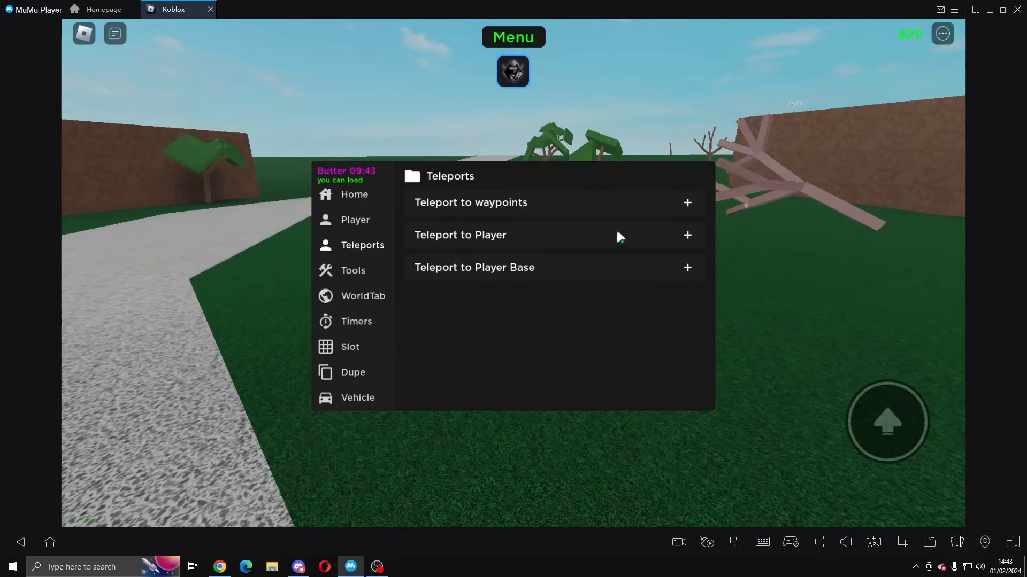
# Step: Teleport the character to The Den, Safari and EndTimes Cave waypoints
pyautogui.click(687, 202)
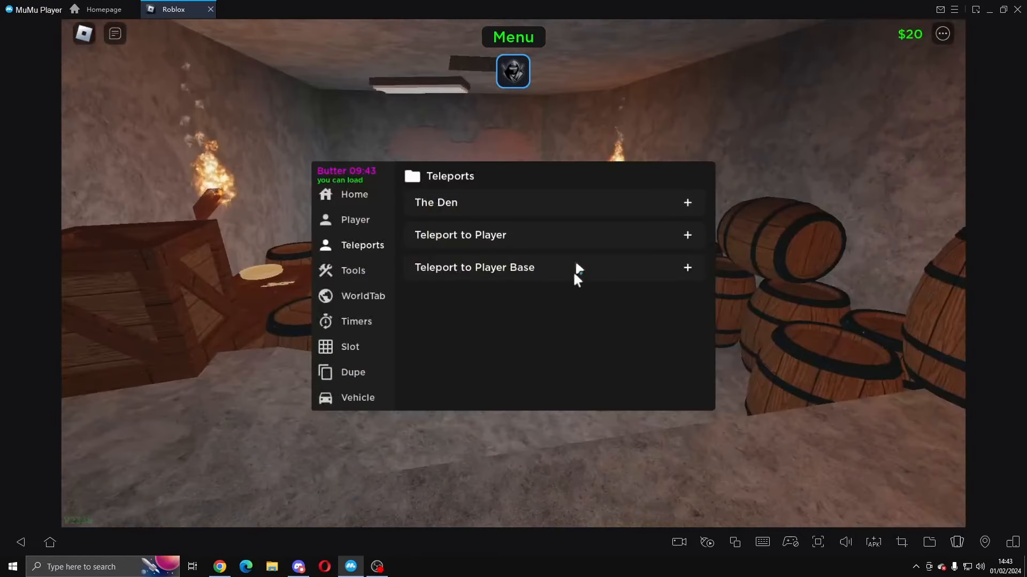
pyautogui.click(687, 202)
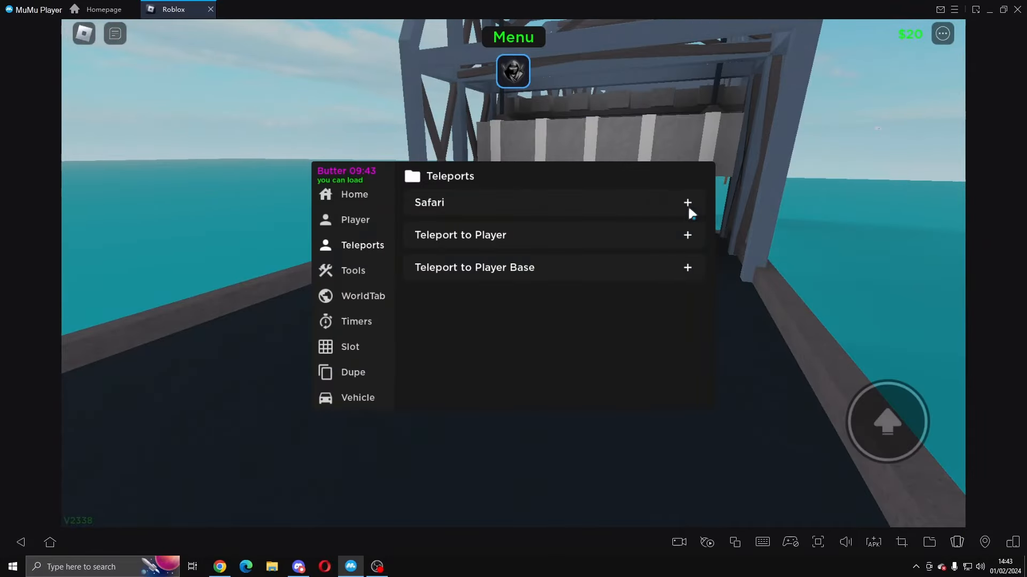
pyautogui.click(688, 202)
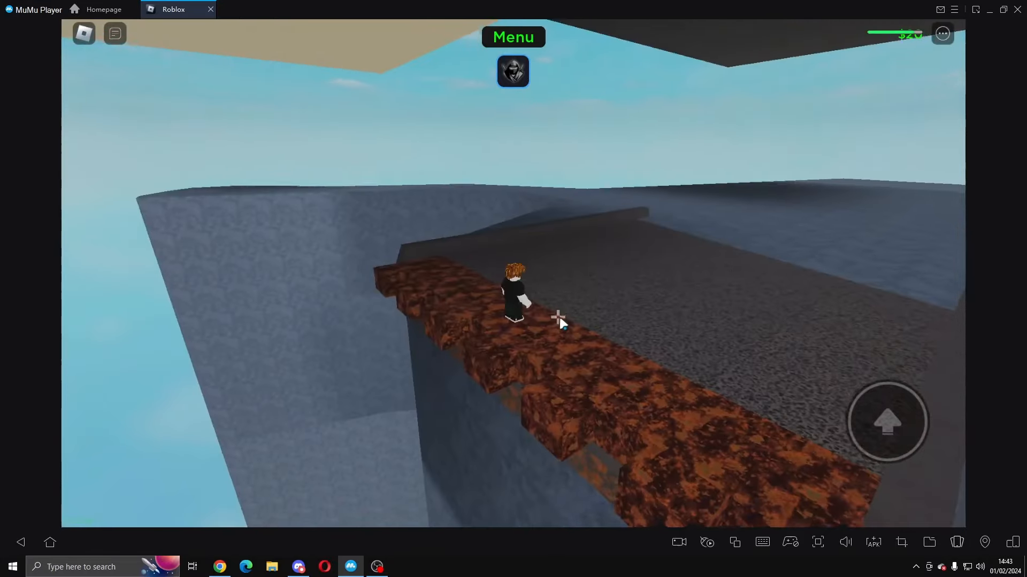
pyautogui.click(512, 71)
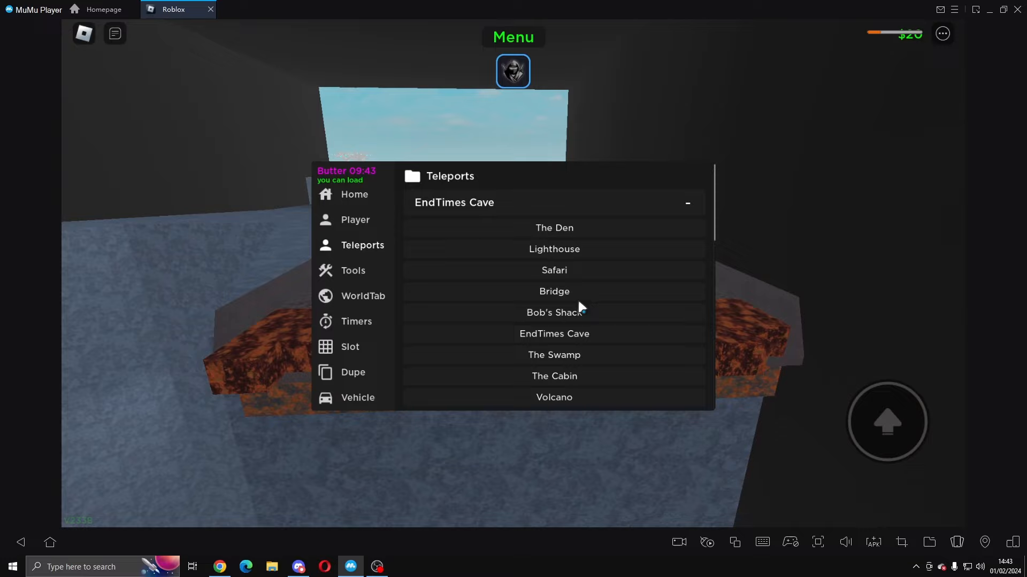
# Step: Teleport to Bob's Shack, then collapse the waypoint list
pyautogui.click(553, 313)
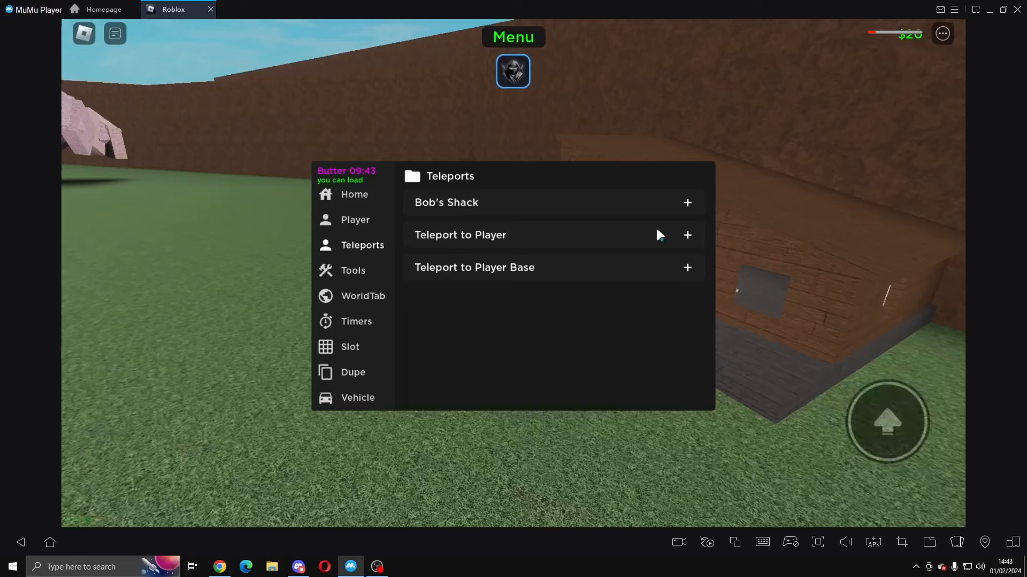
pyautogui.scroll(-3)
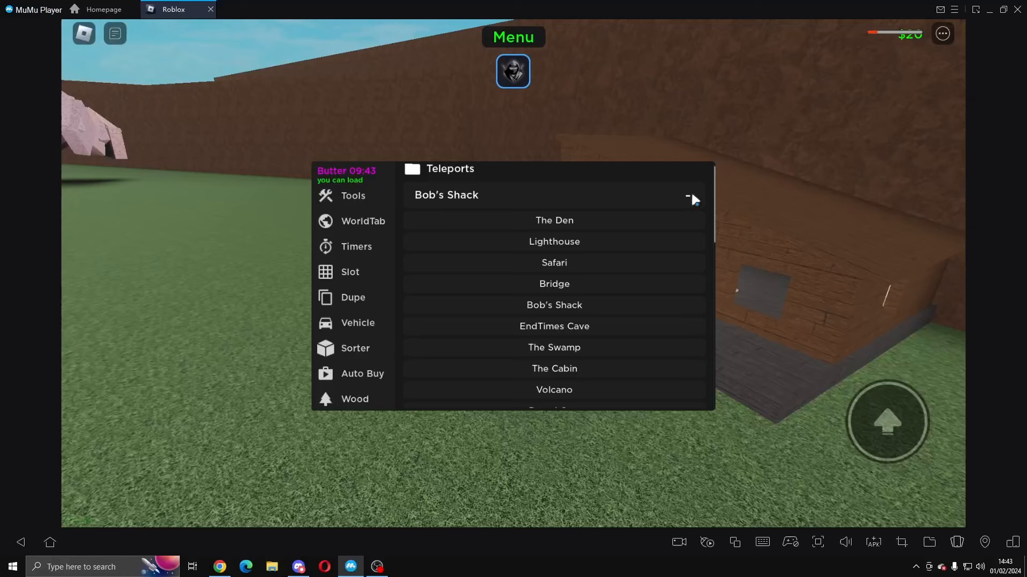
pyautogui.click(687, 197)
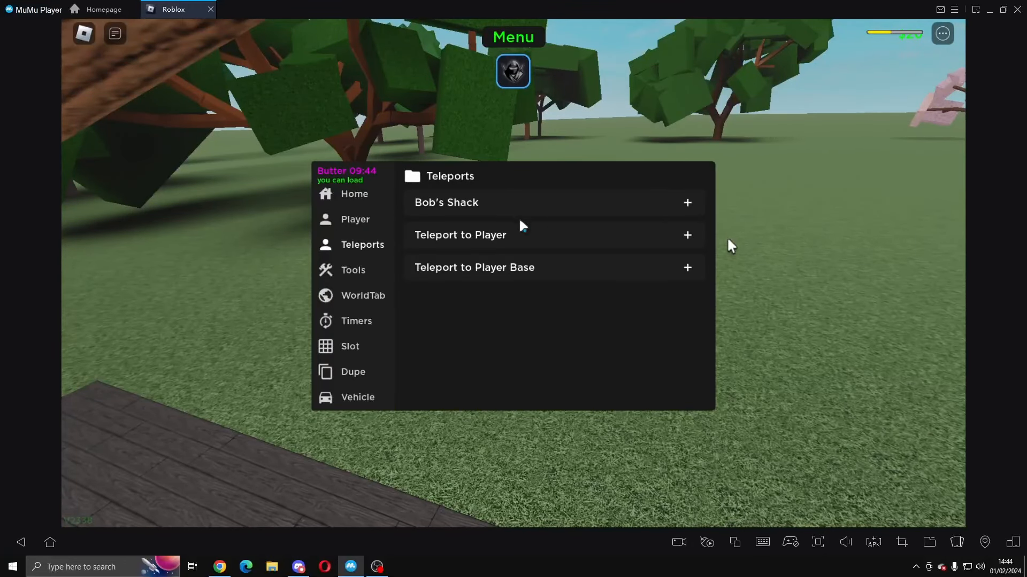
# Step: Show the hub's Tools section with Custom Dragger and BTools
pyautogui.click(353, 269)
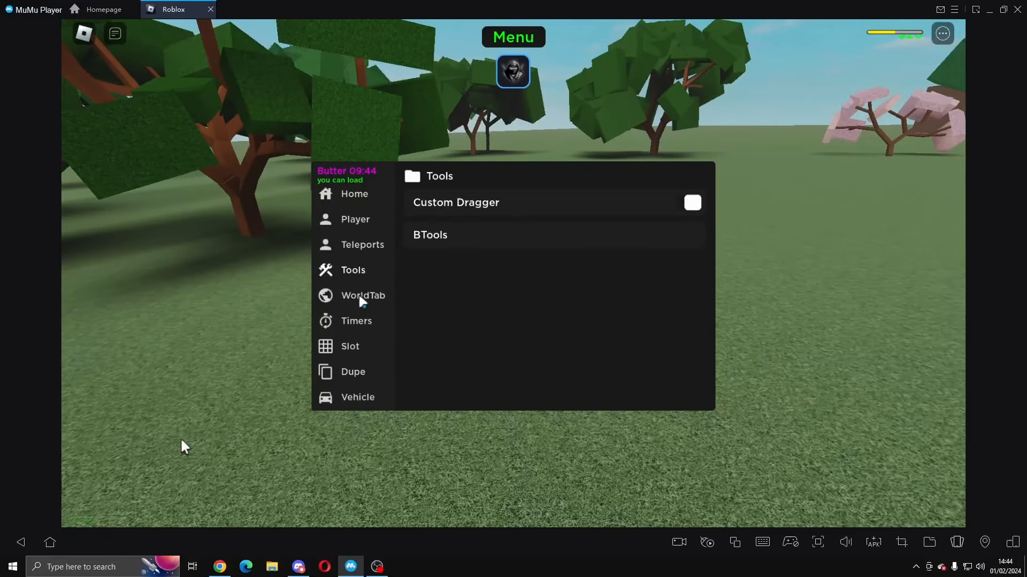
# Step: Turn on No Fog and Shadows in the world settings and reveal the Water options
pyautogui.click(363, 296)
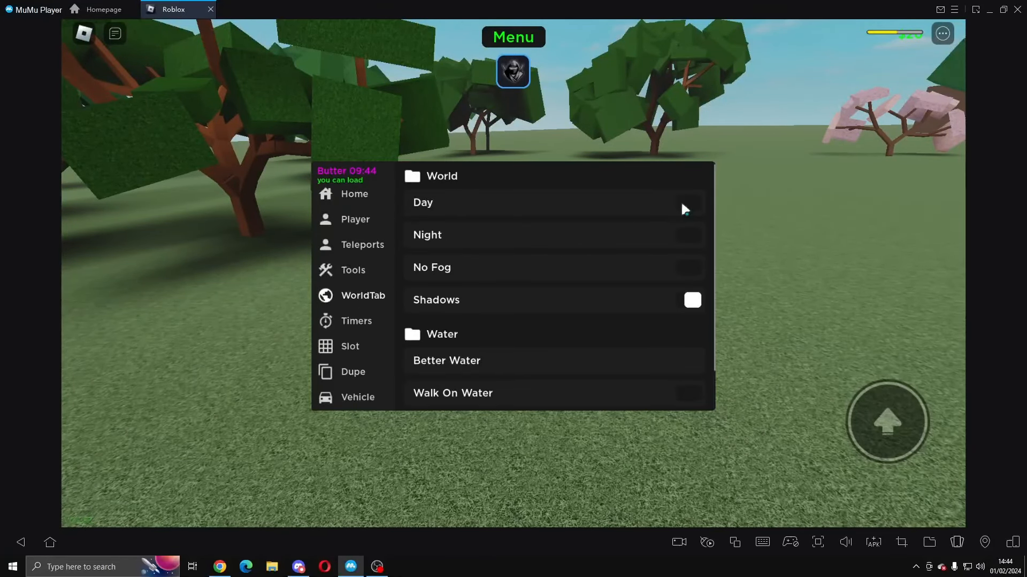
pyautogui.click(688, 235)
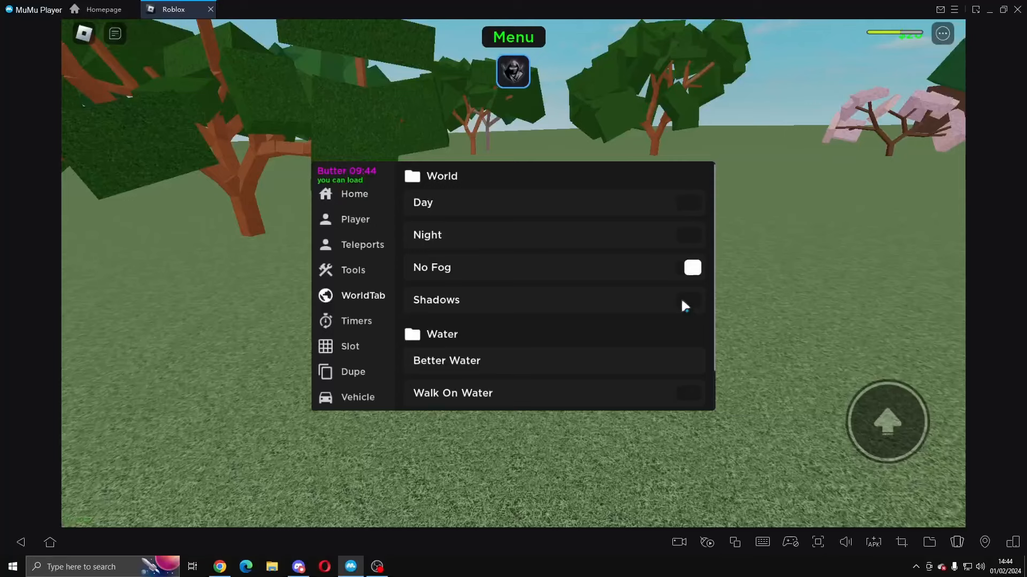
pyautogui.click(692, 300)
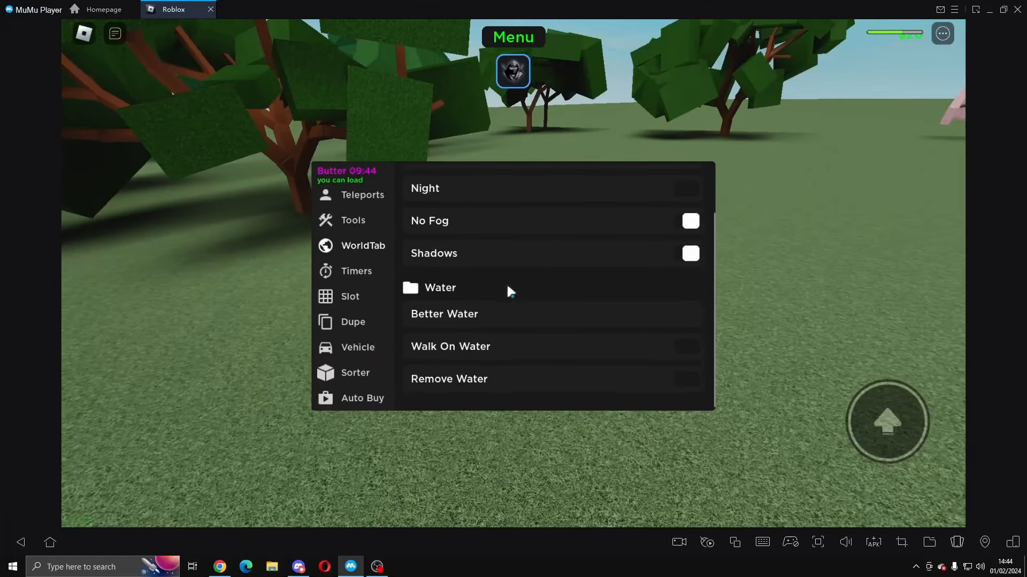
pyautogui.scroll(-3)
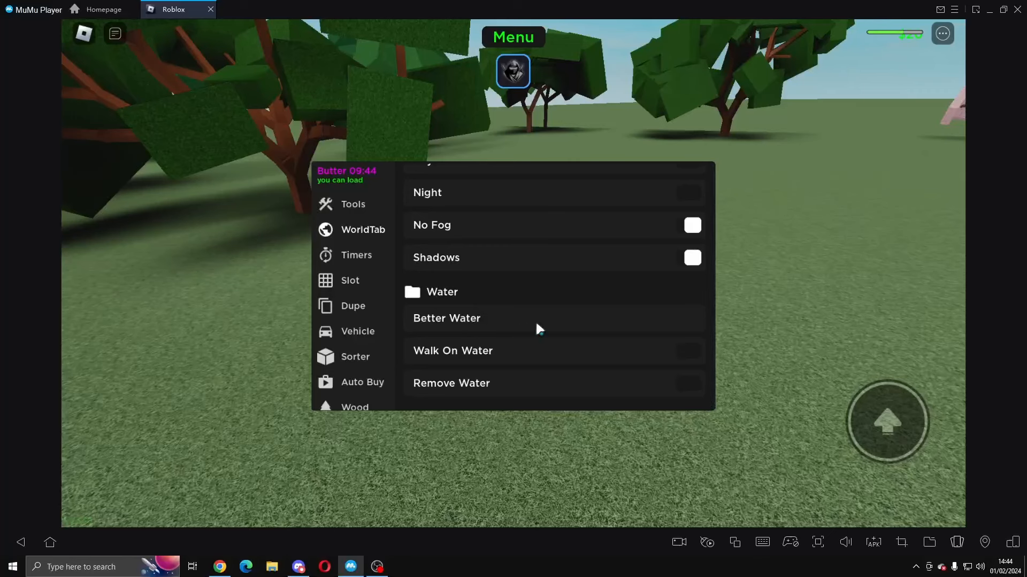
pyautogui.moveTo(650, 387)
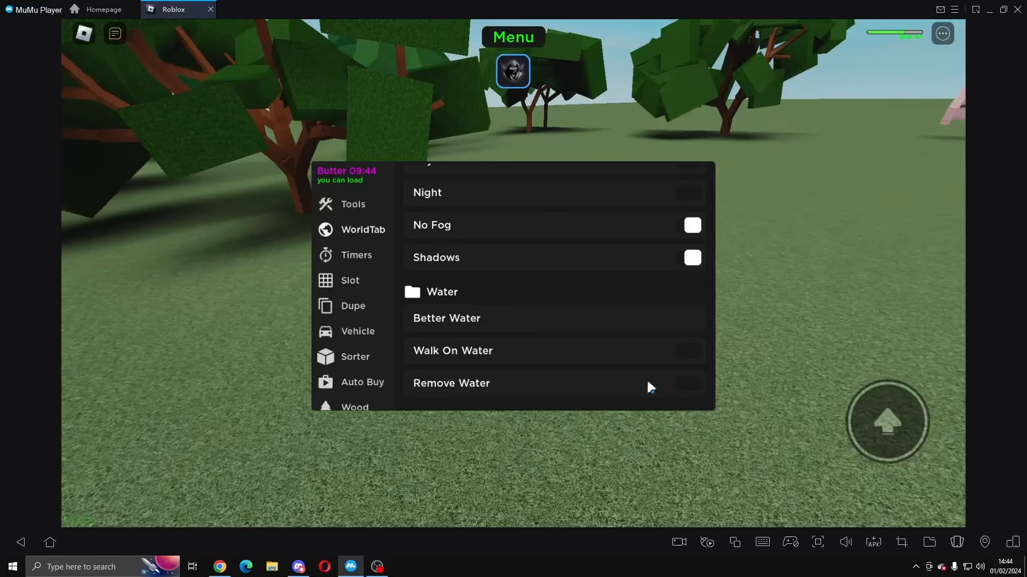
pyautogui.click(357, 254)
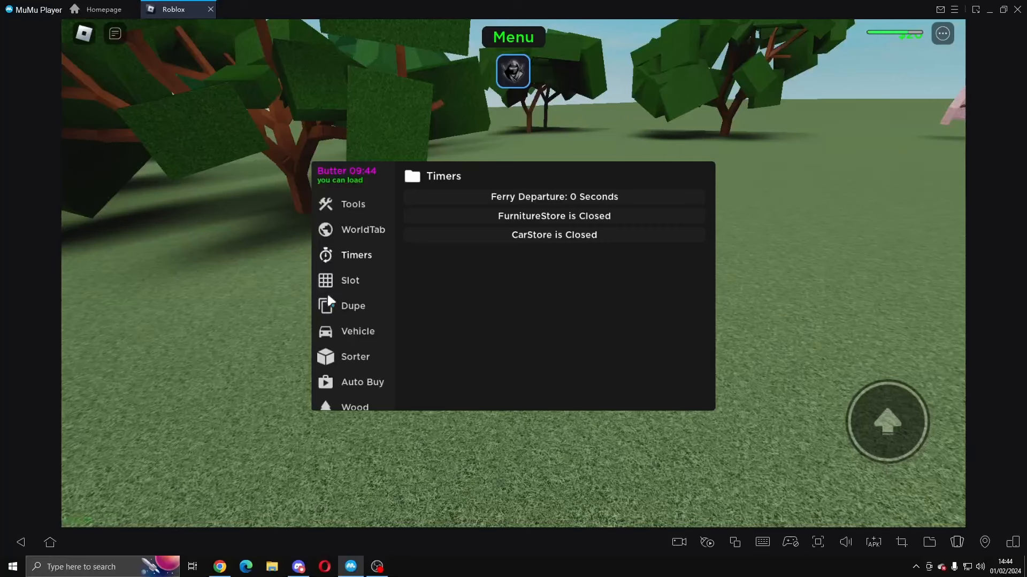
# Step: Switch on Fast Load in the Slot options and look through the remaining slot settings
pyautogui.click(350, 280)
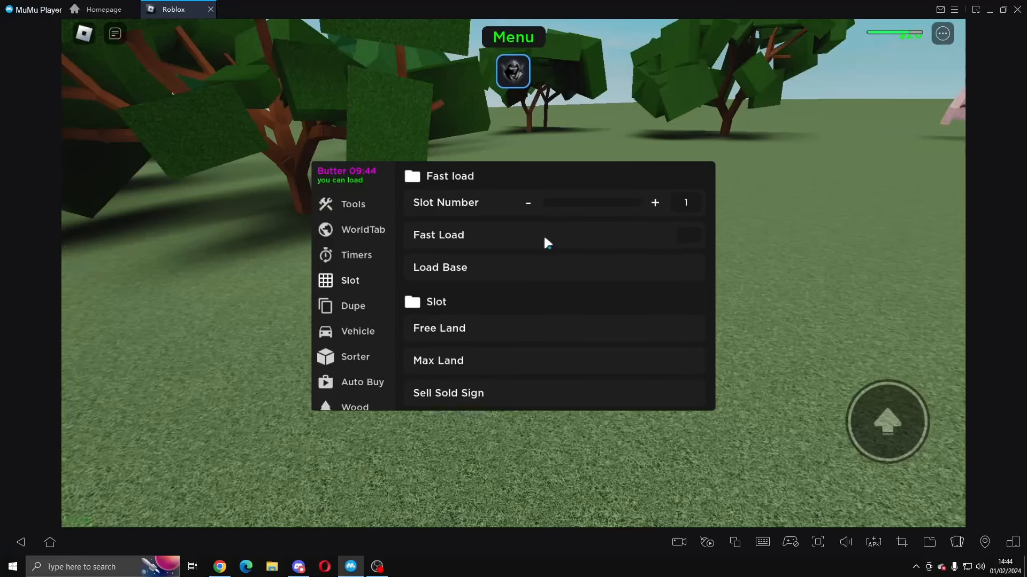
pyautogui.click(692, 235)
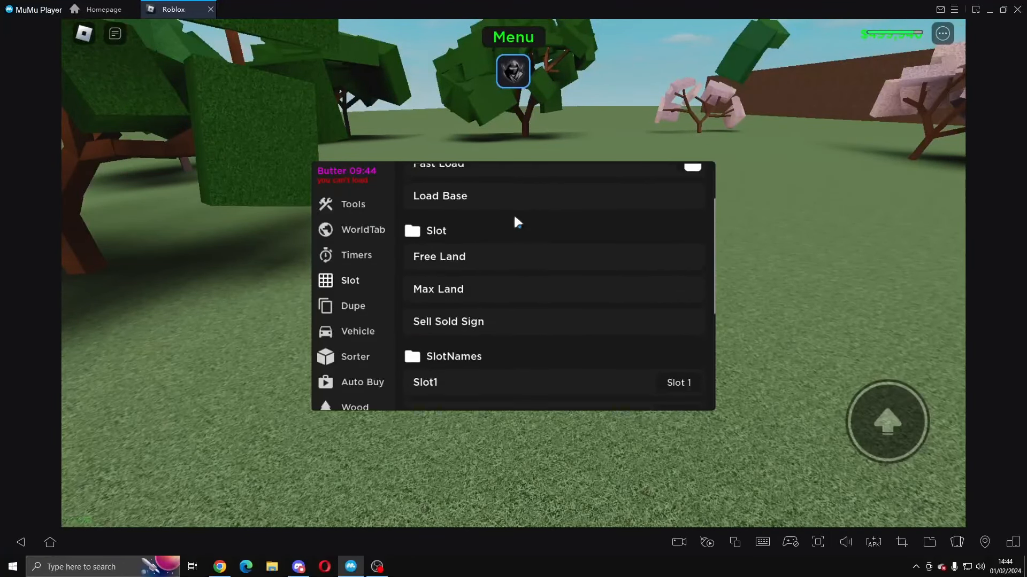
pyautogui.scroll(-3)
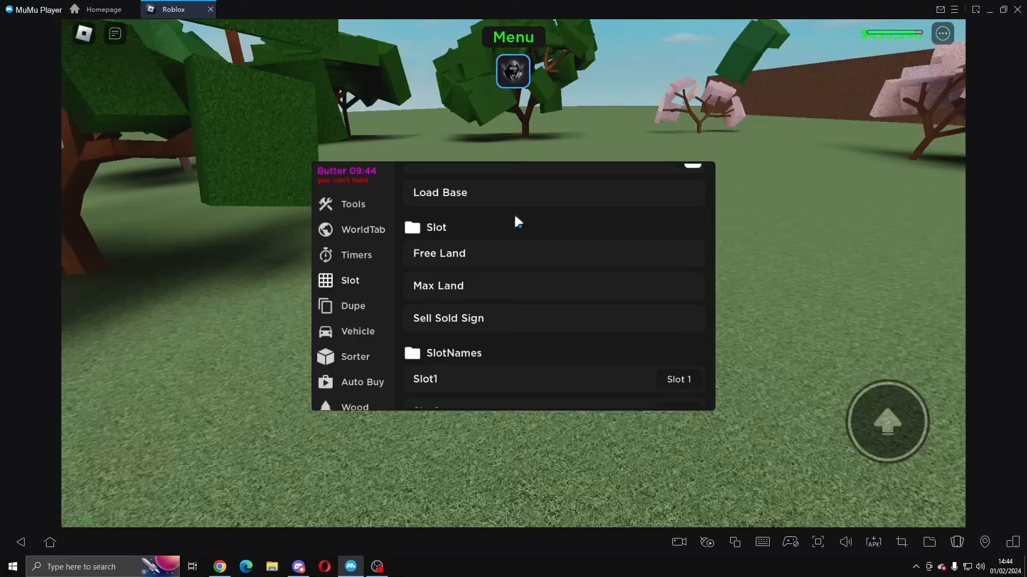
pyautogui.moveTo(513, 355)
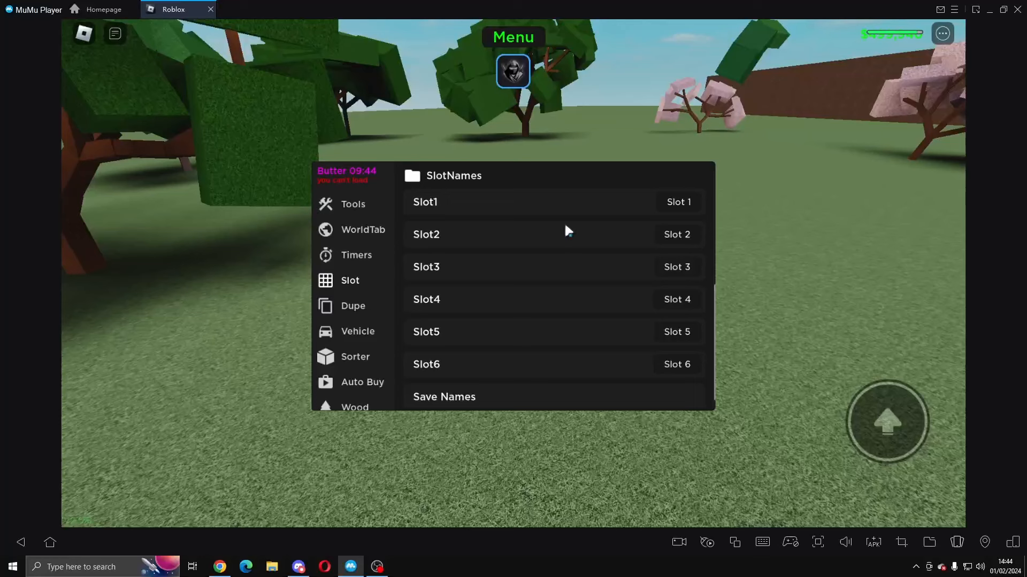
pyautogui.scroll(3)
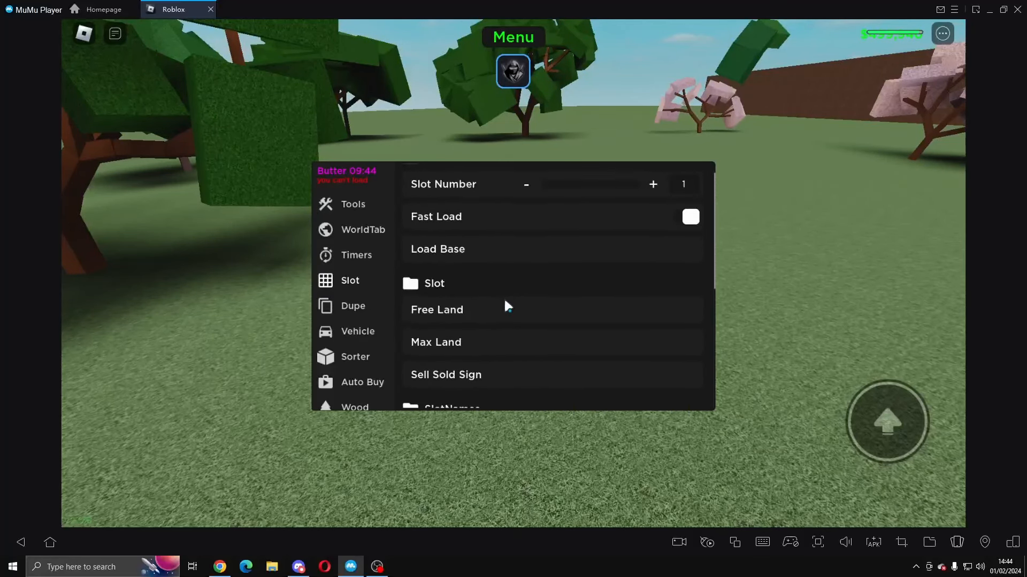
pyautogui.scroll(-3)
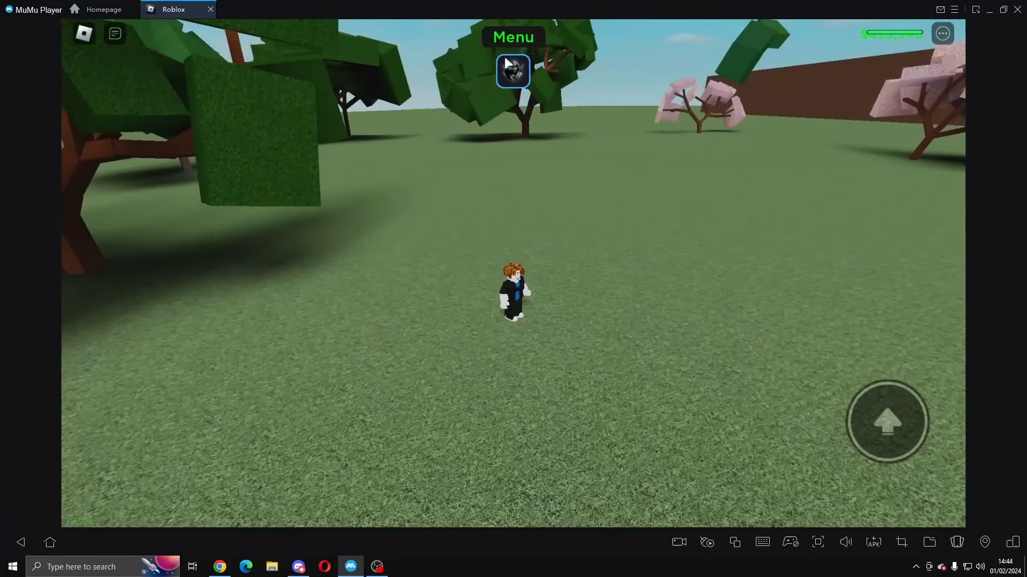
# Step: Load the base from Slot 1 via Menu > Load and dismiss the 60-second cooldown message
pyautogui.click(512, 70)
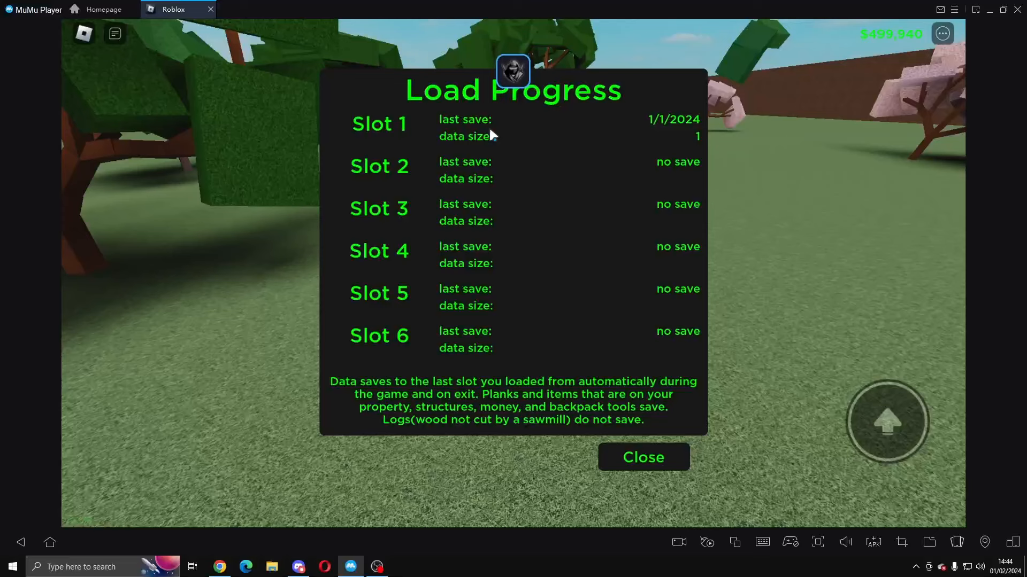
pyautogui.click(379, 123)
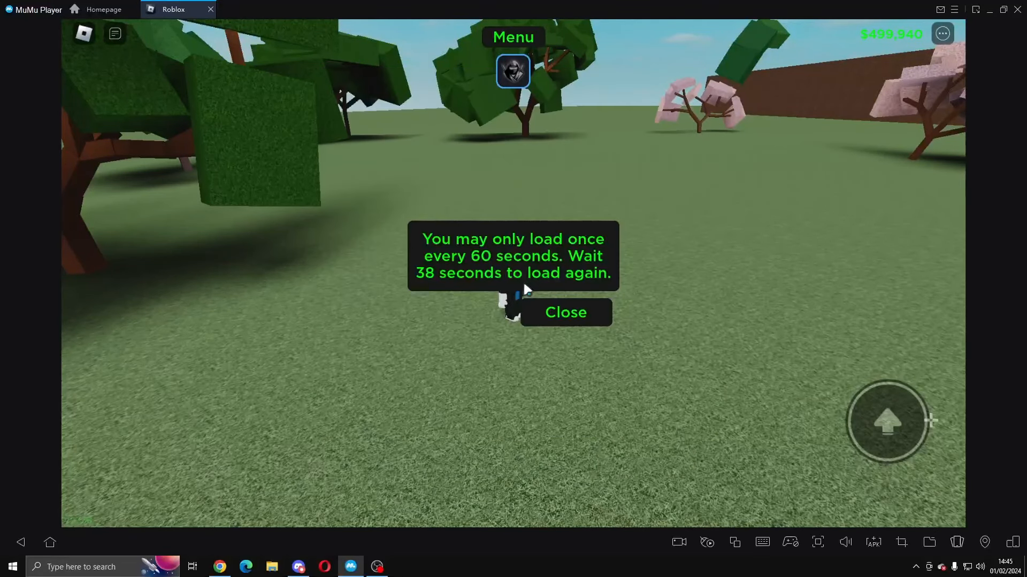
pyautogui.click(565, 312)
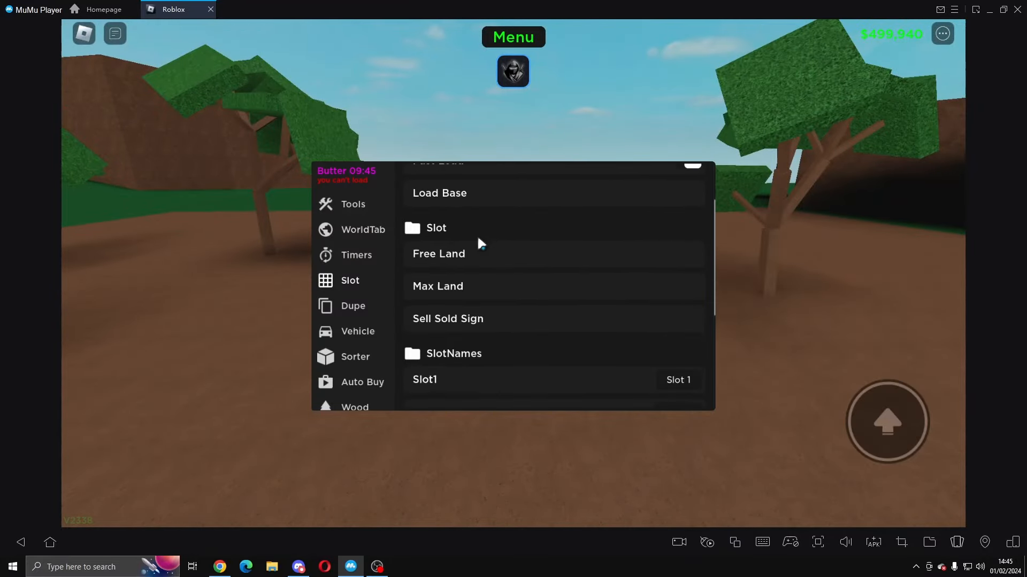
# Step: Show the Dupe options down to the SoldSign Dupe section with best slot 1
pyautogui.click(352, 305)
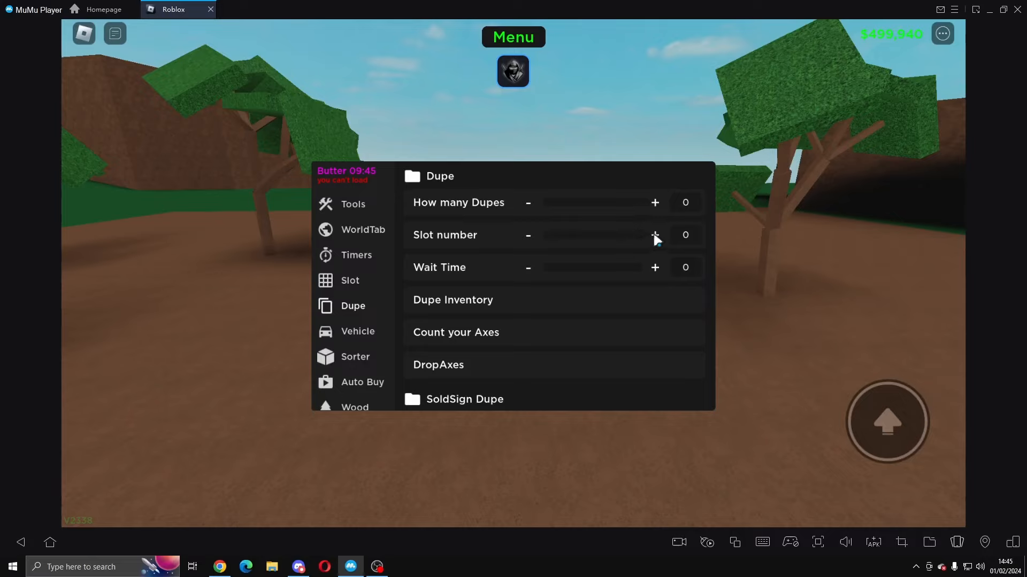
pyautogui.moveTo(510, 308)
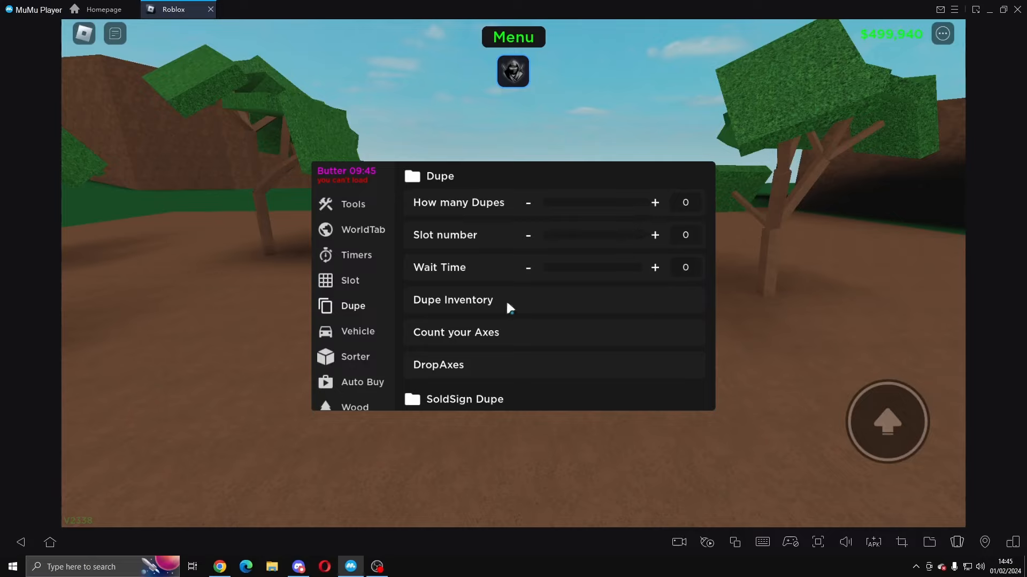
pyautogui.scroll(-3)
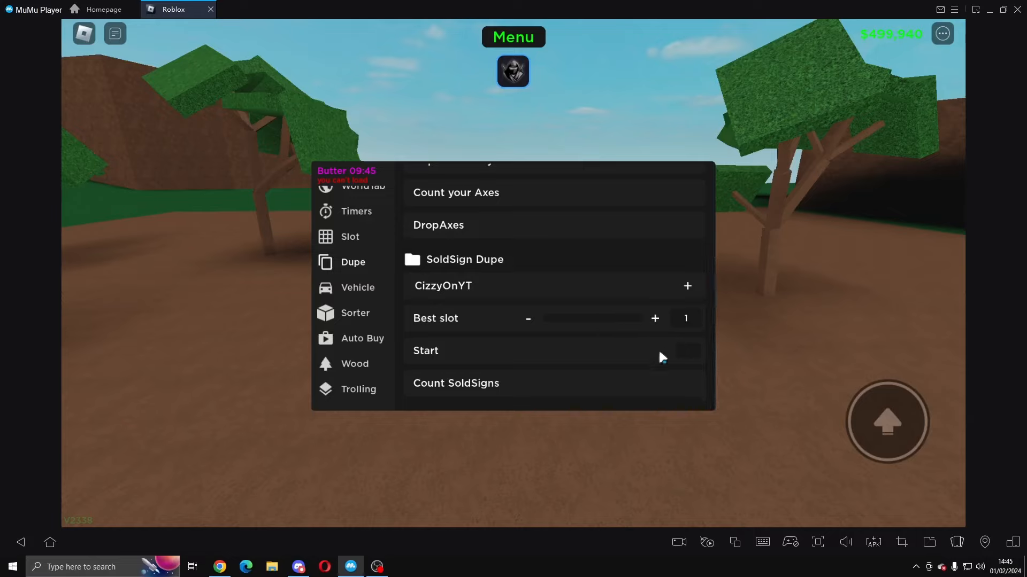
pyautogui.moveTo(455, 319)
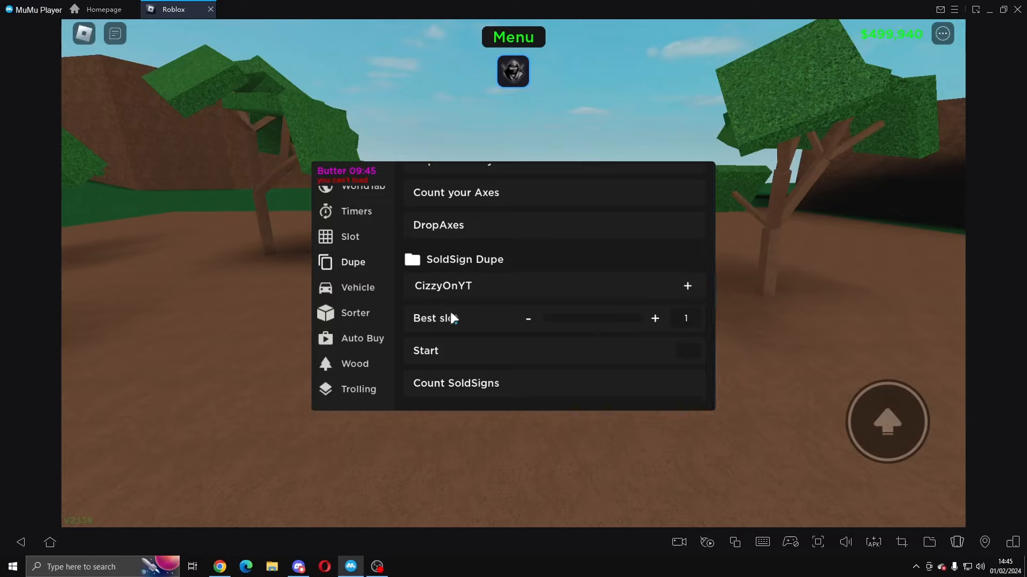
pyautogui.click(424, 351)
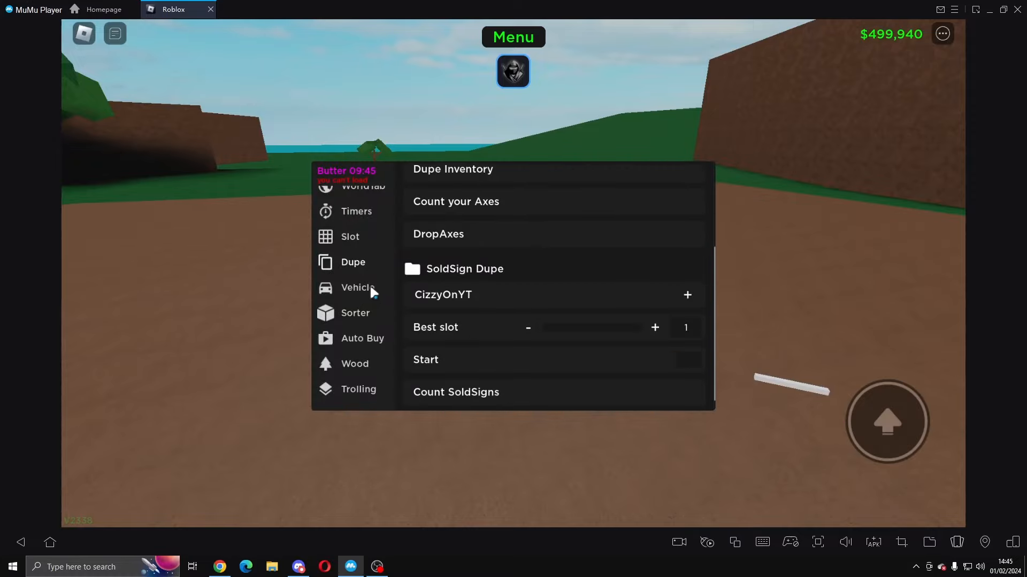
# Step: Browse the Vehicle car colours list, then show the Sorter options with X, Y, Z 0 and speed 0.1
pyautogui.click(357, 288)
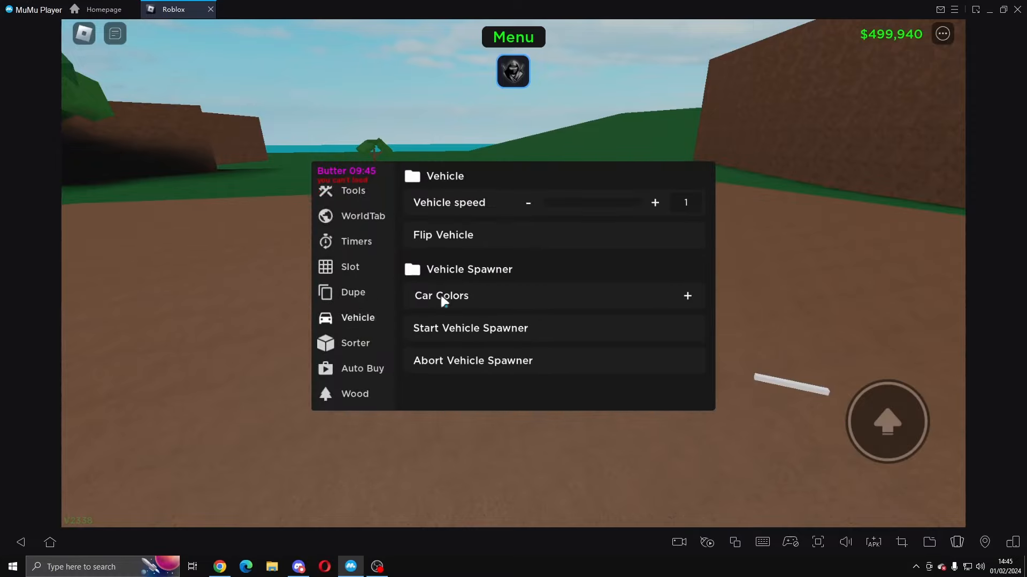
pyautogui.moveTo(478, 281)
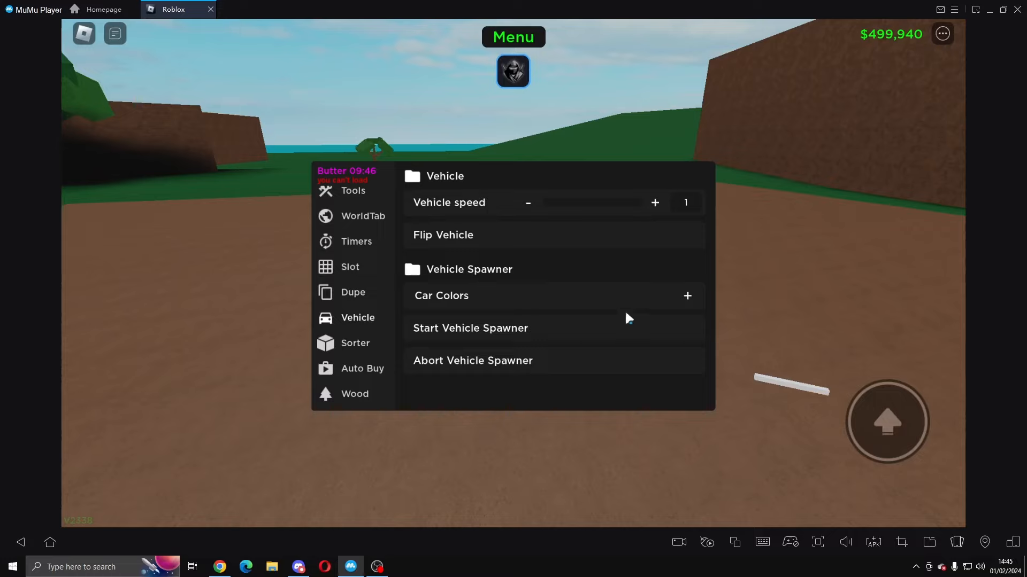
pyautogui.click(687, 295)
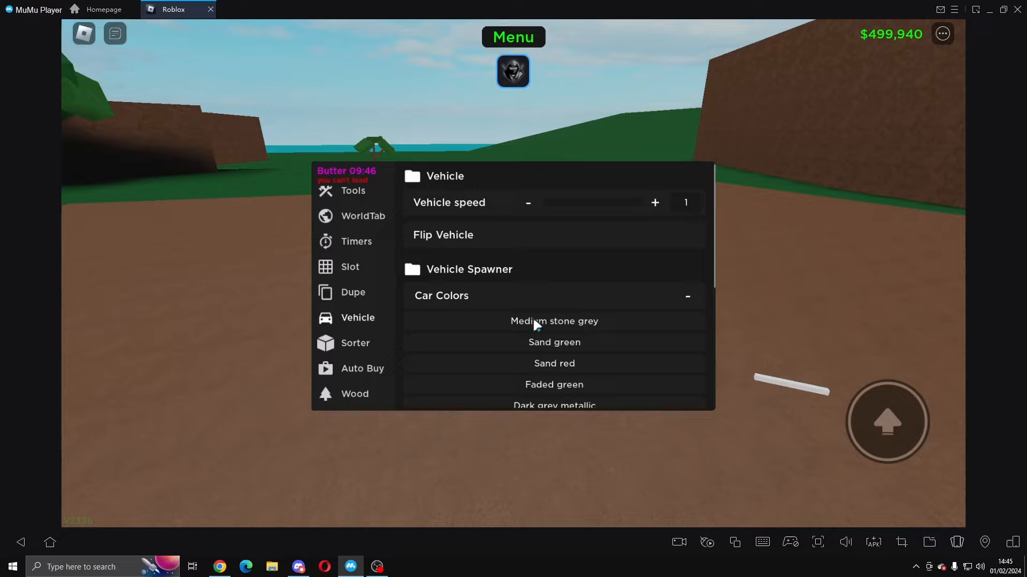
pyautogui.scroll(-3)
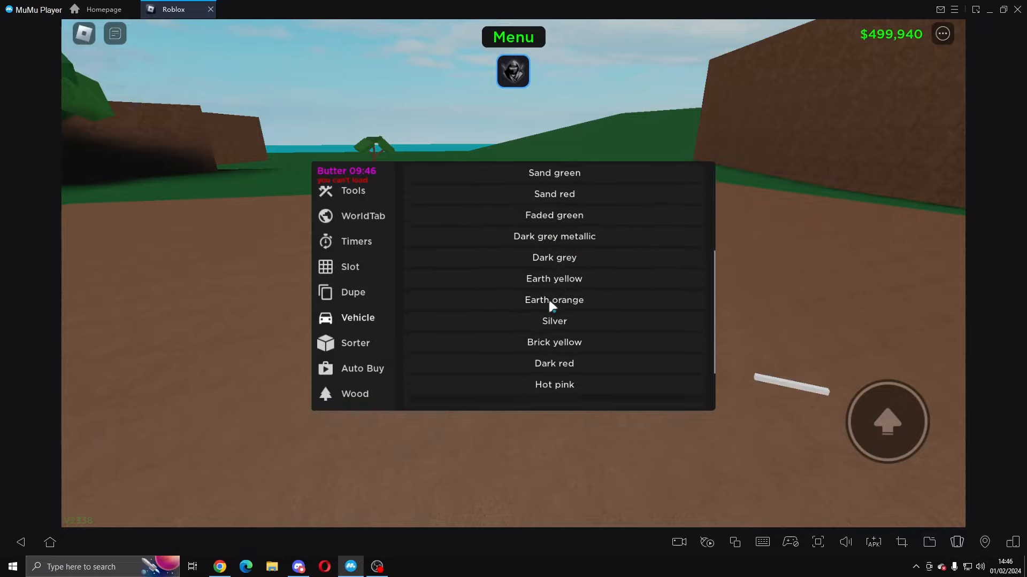
pyautogui.click(357, 318)
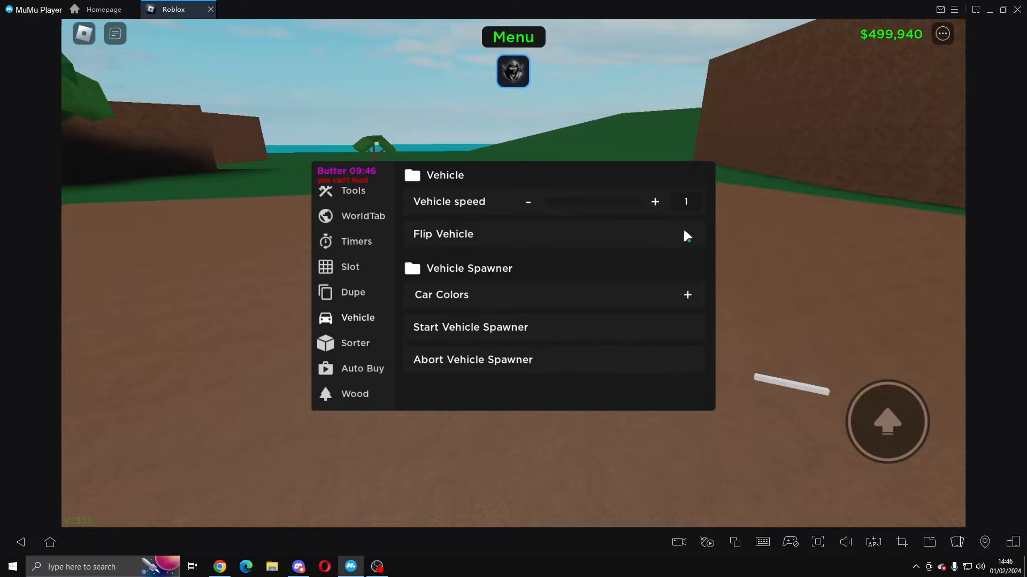
pyautogui.click(355, 344)
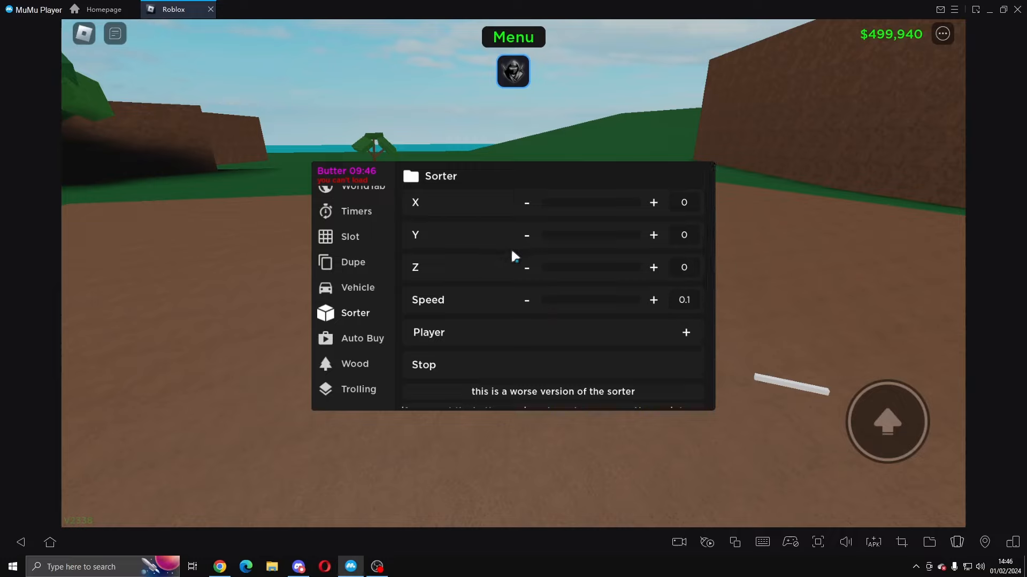
pyautogui.moveTo(359, 385)
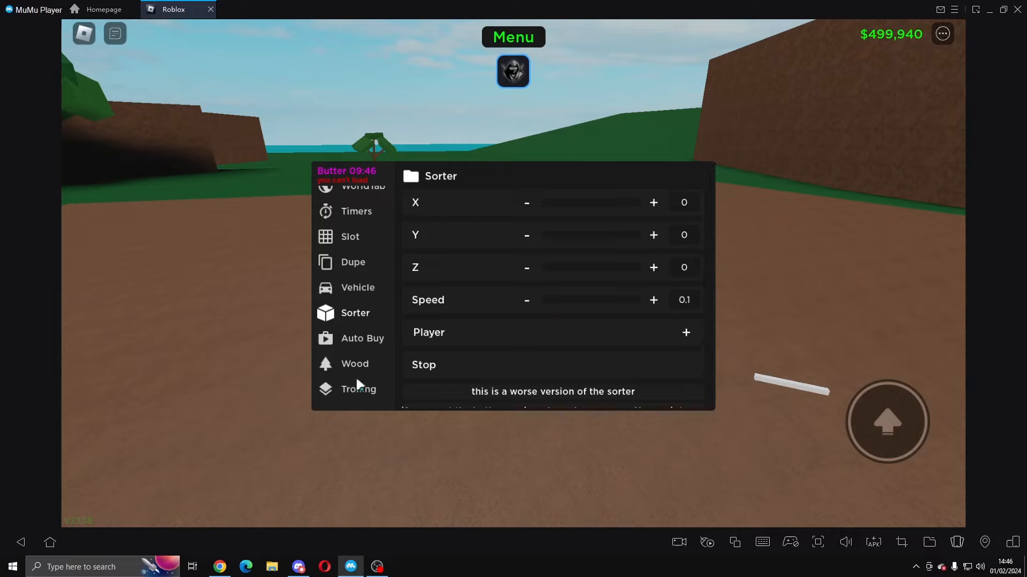
# Step: Auto-buy a Plain Axe from the item list and pick it up from the plot
pyautogui.click(363, 338)
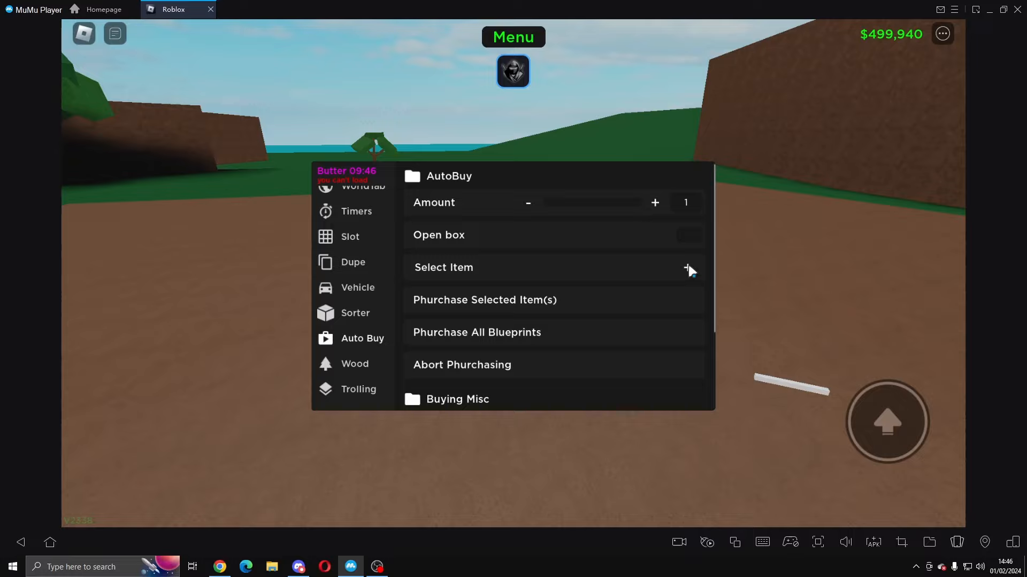
pyautogui.click(687, 268)
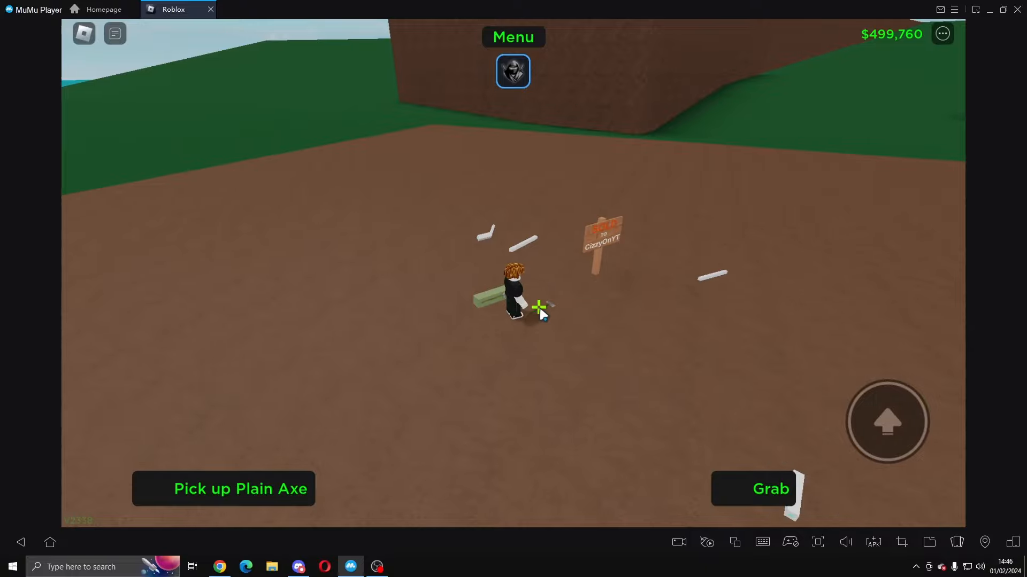
pyautogui.click(222, 489)
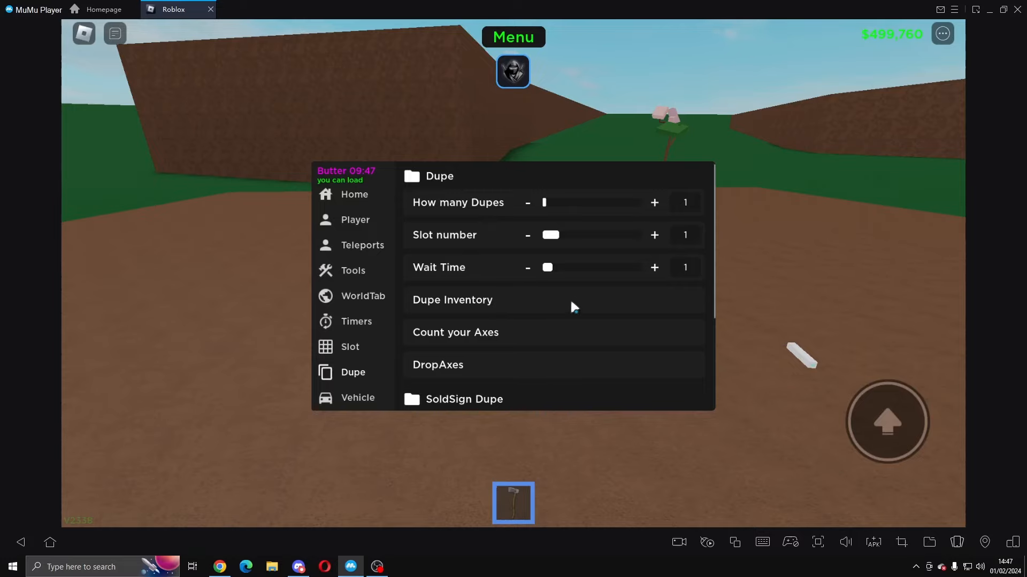
# Step: Run Dupe Inventory so a second Plain Axe drops on the plot after the rejoin
pyautogui.click(451, 300)
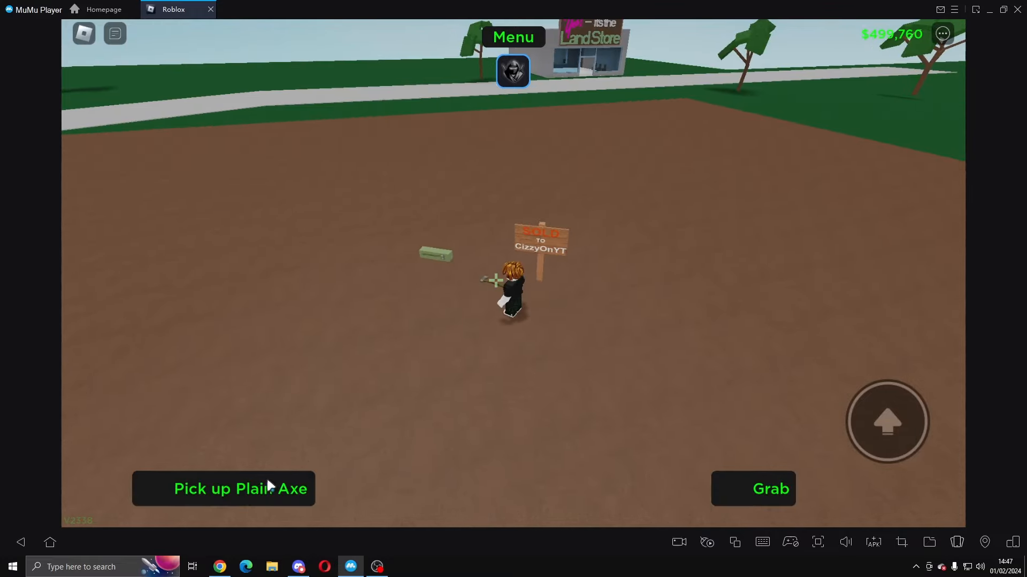
# Step: Pick up the Plain Axe and choose the Generic tree to fetch under the Wood options
pyautogui.click(241, 488)
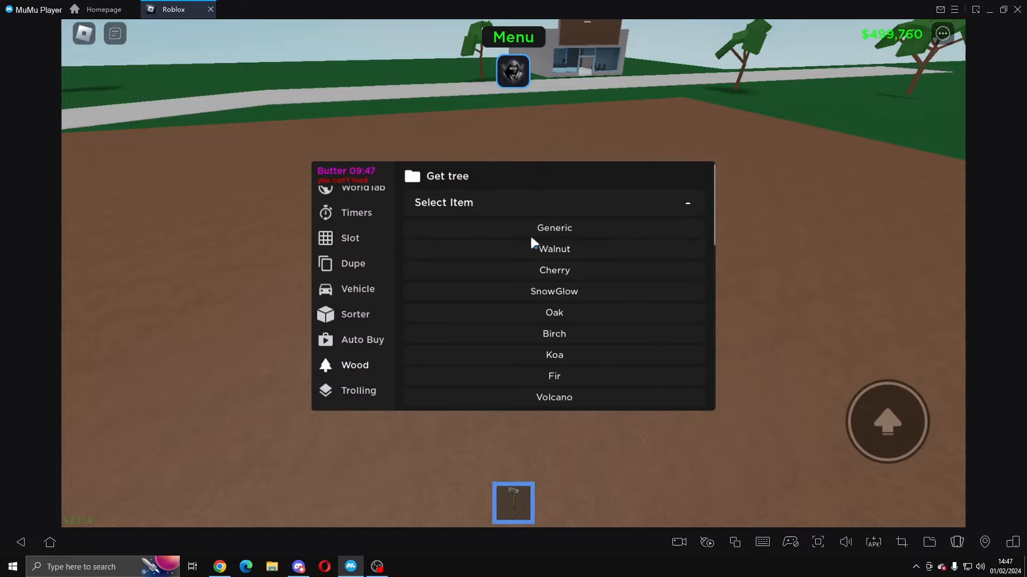
pyautogui.click(554, 228)
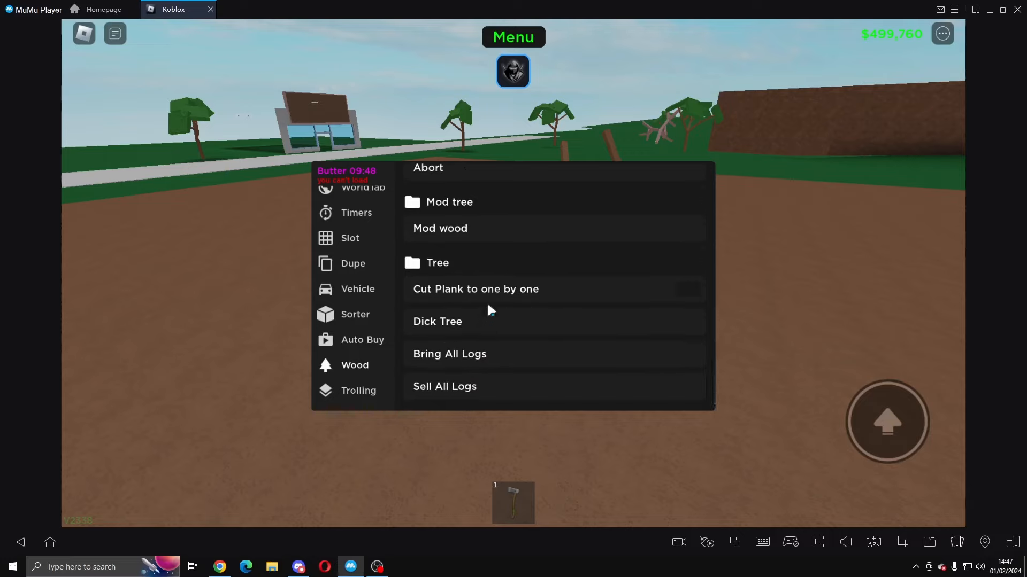
# Step: Review the Trolling options: clear all shop items, bring player, kill player, anti-blacklist
pyautogui.click(359, 389)
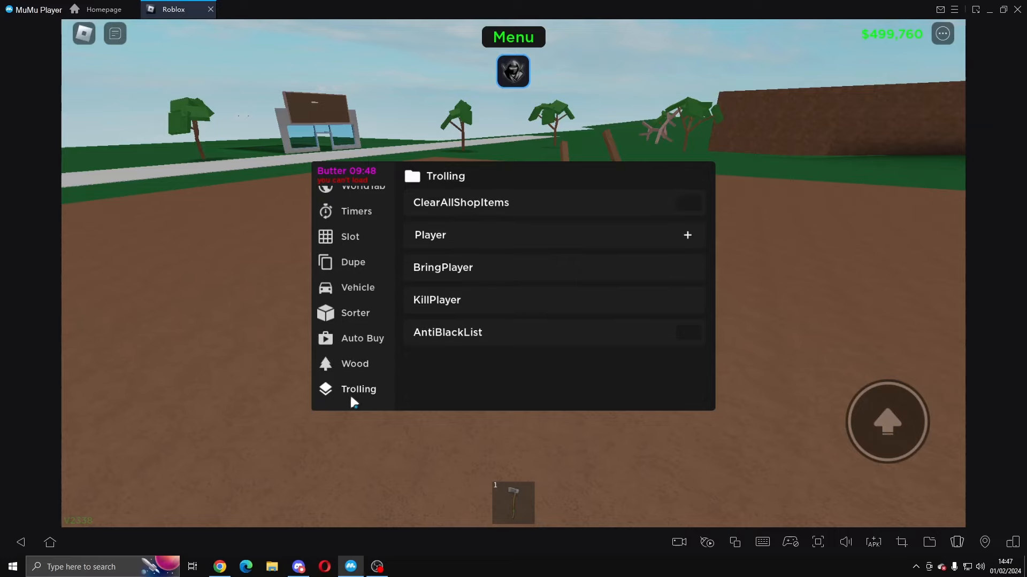
pyautogui.moveTo(558, 331)
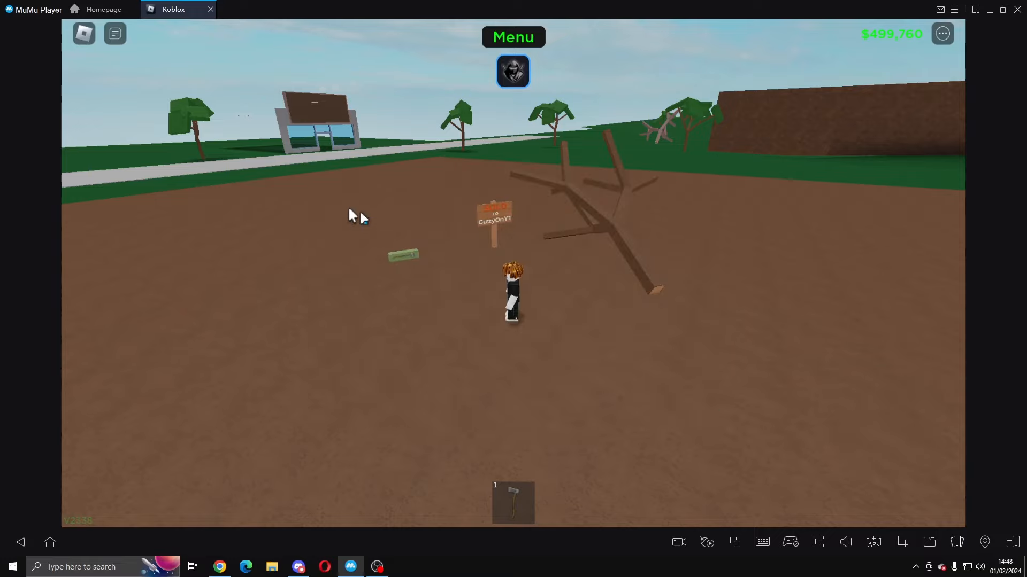
pyautogui.moveTo(451, 254)
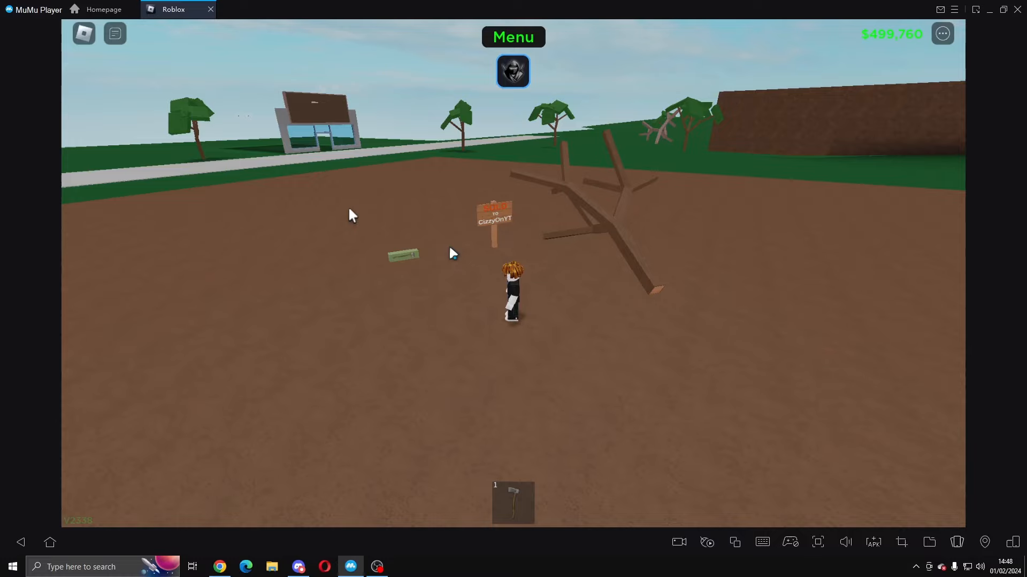